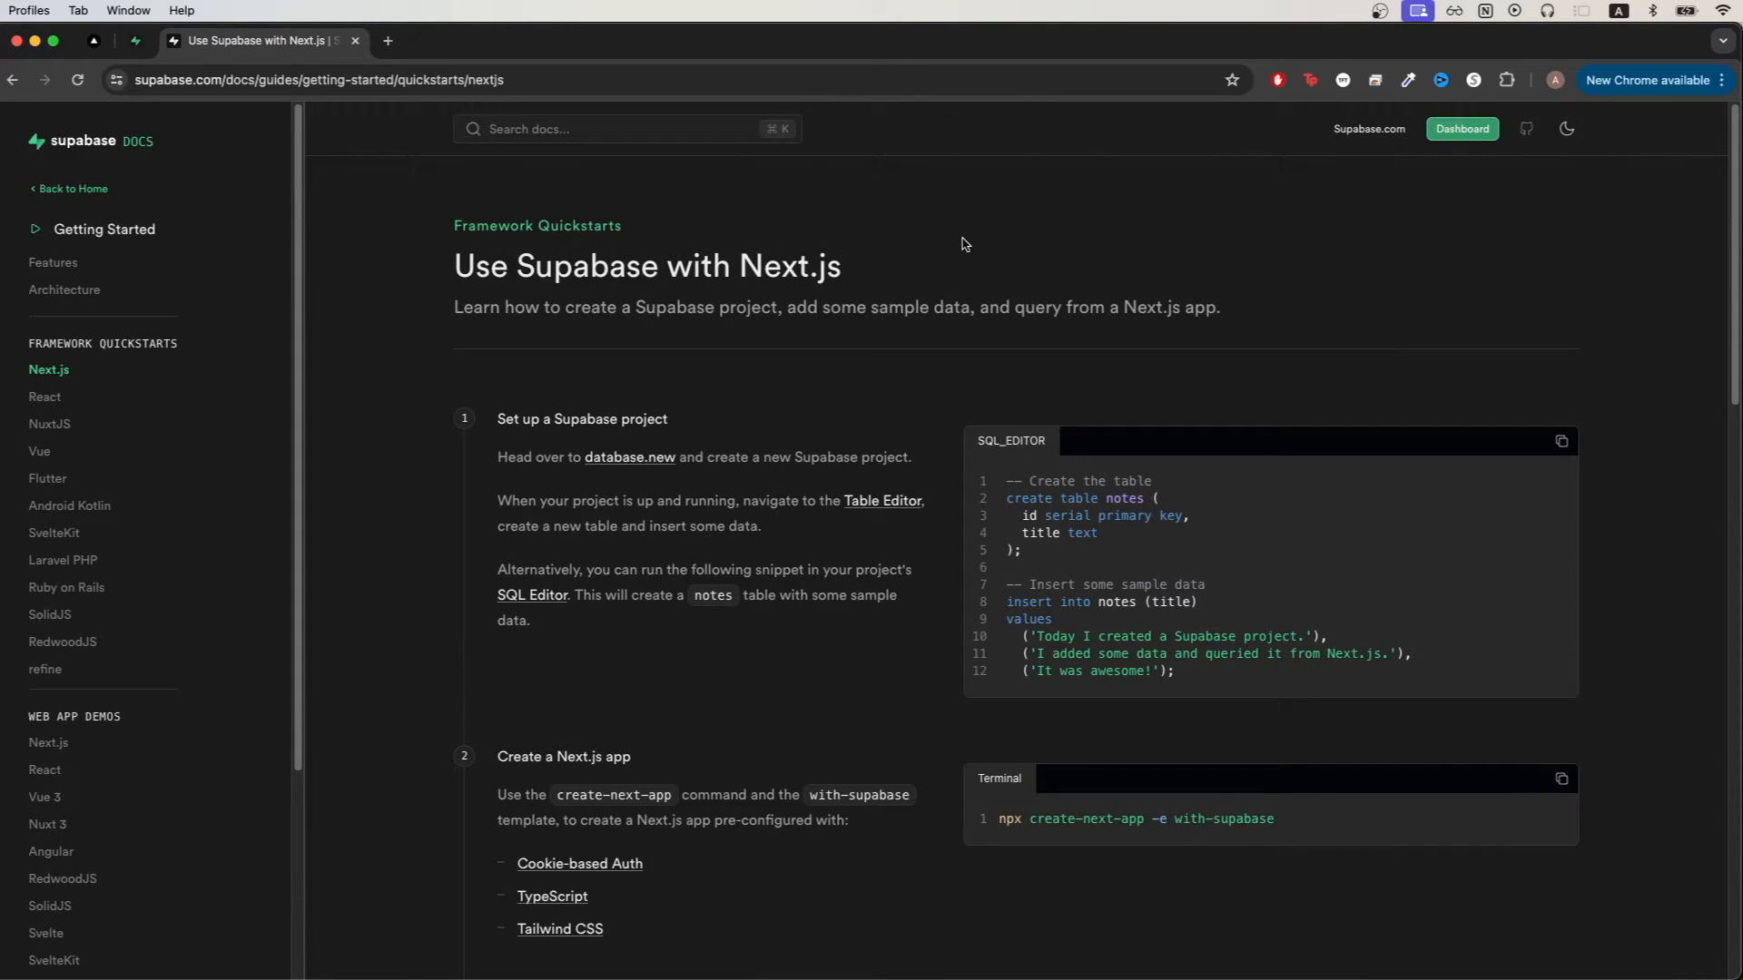
mouse_move(949, 276)
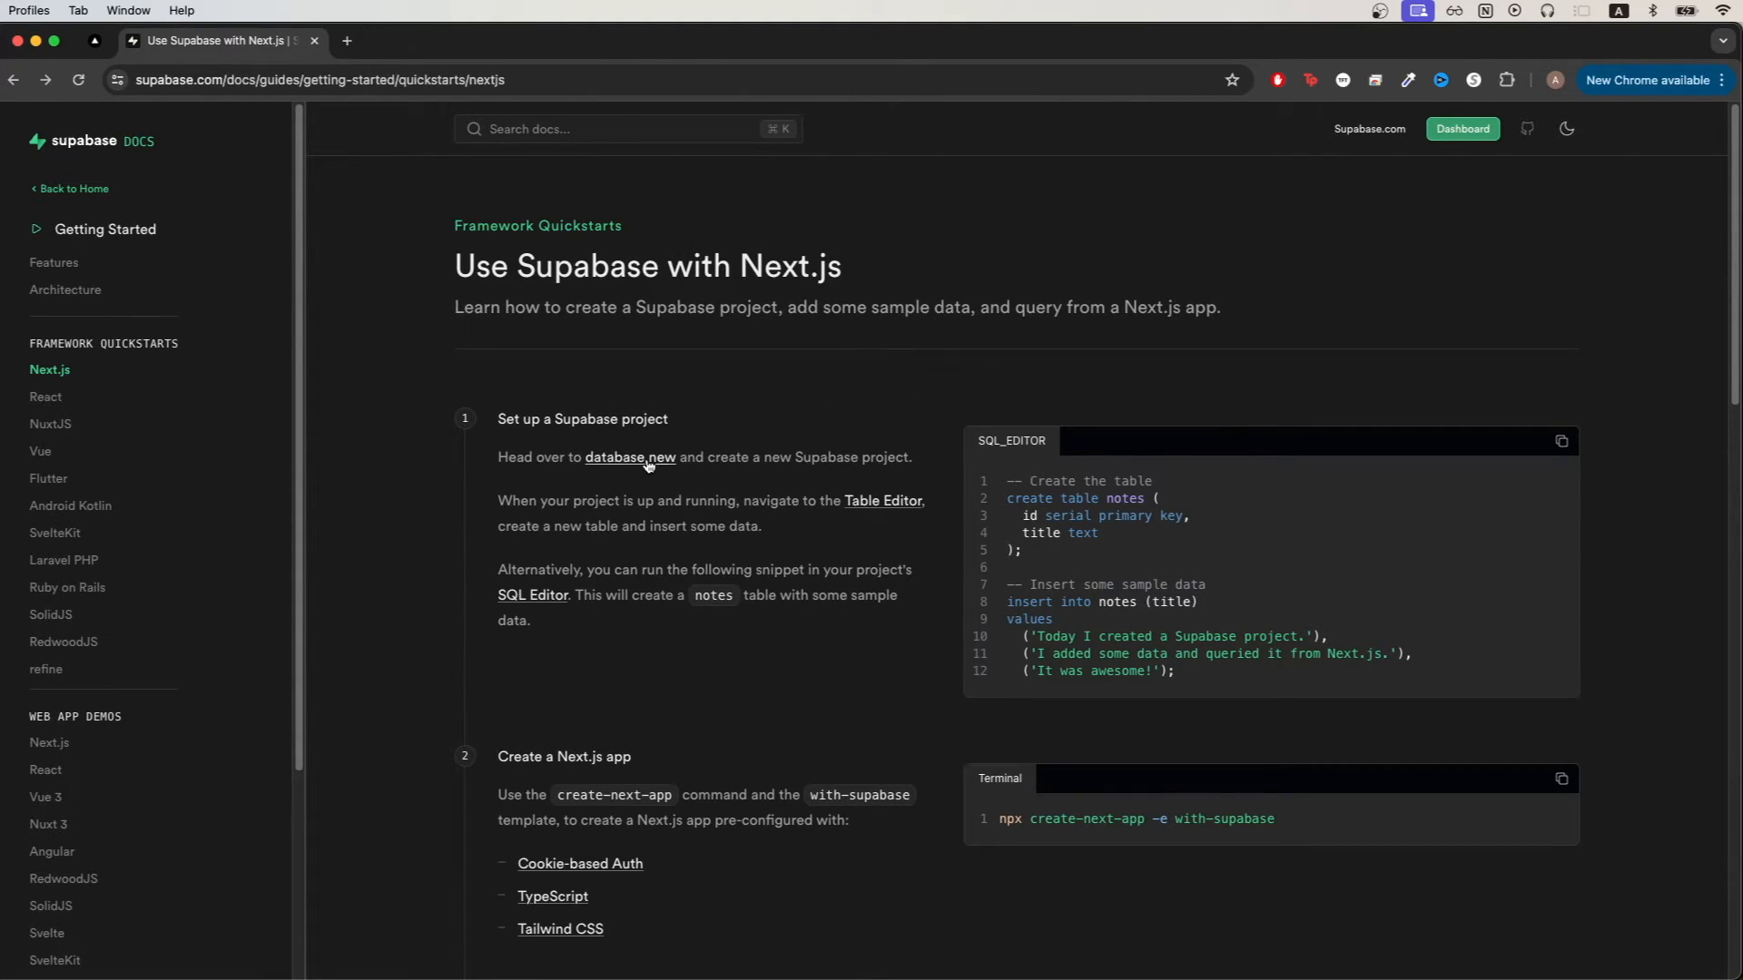
- Follow the quickstart's database.new link to the Create a new project page
click(629, 457)
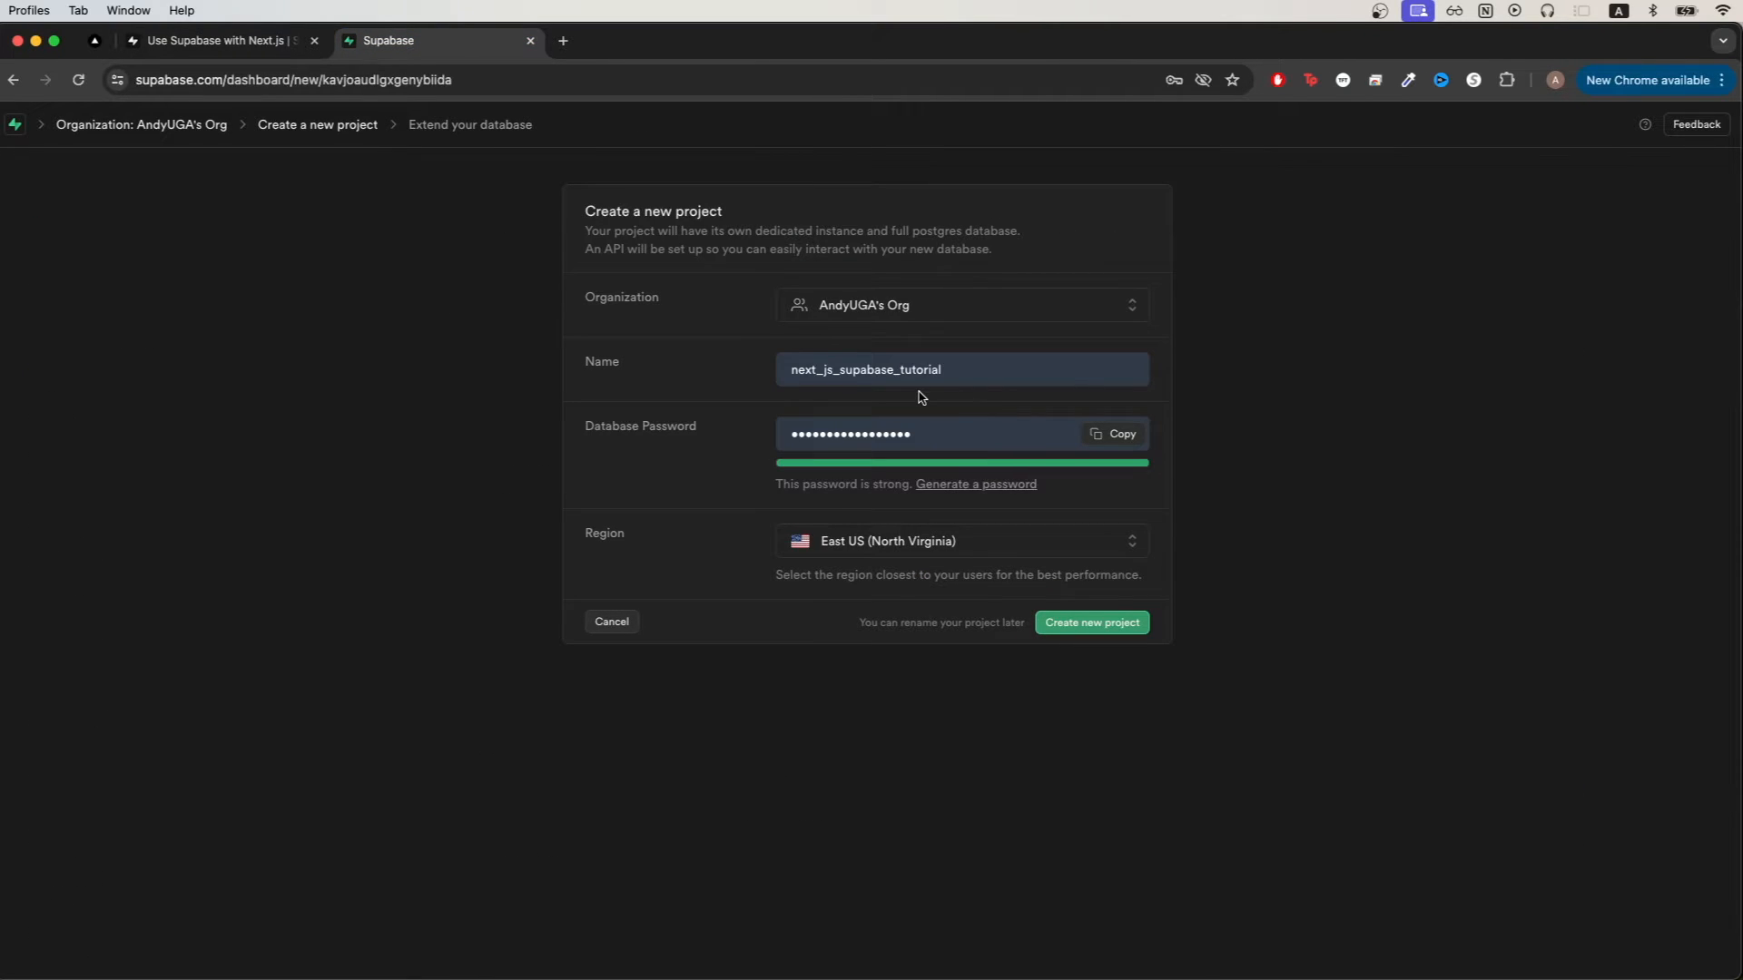
mouse_move(746, 586)
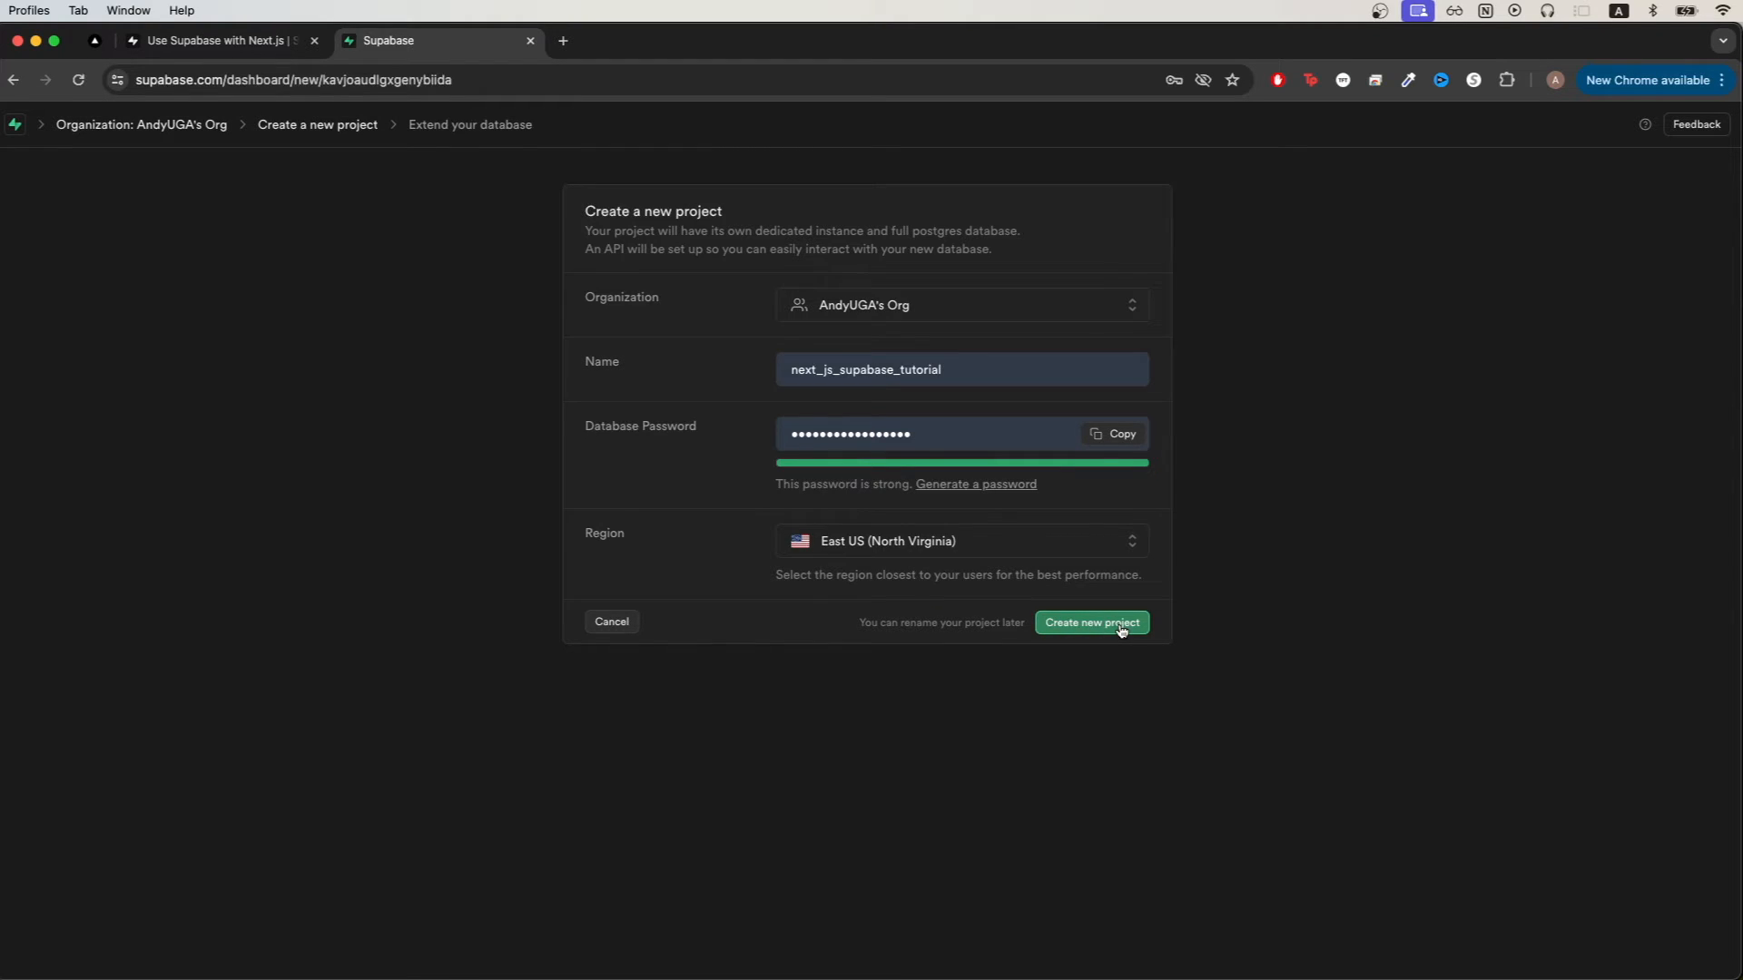
- Create the next_js_supabase_tutorial project in East US (North Virginia) with the entered password
click(1091, 622)
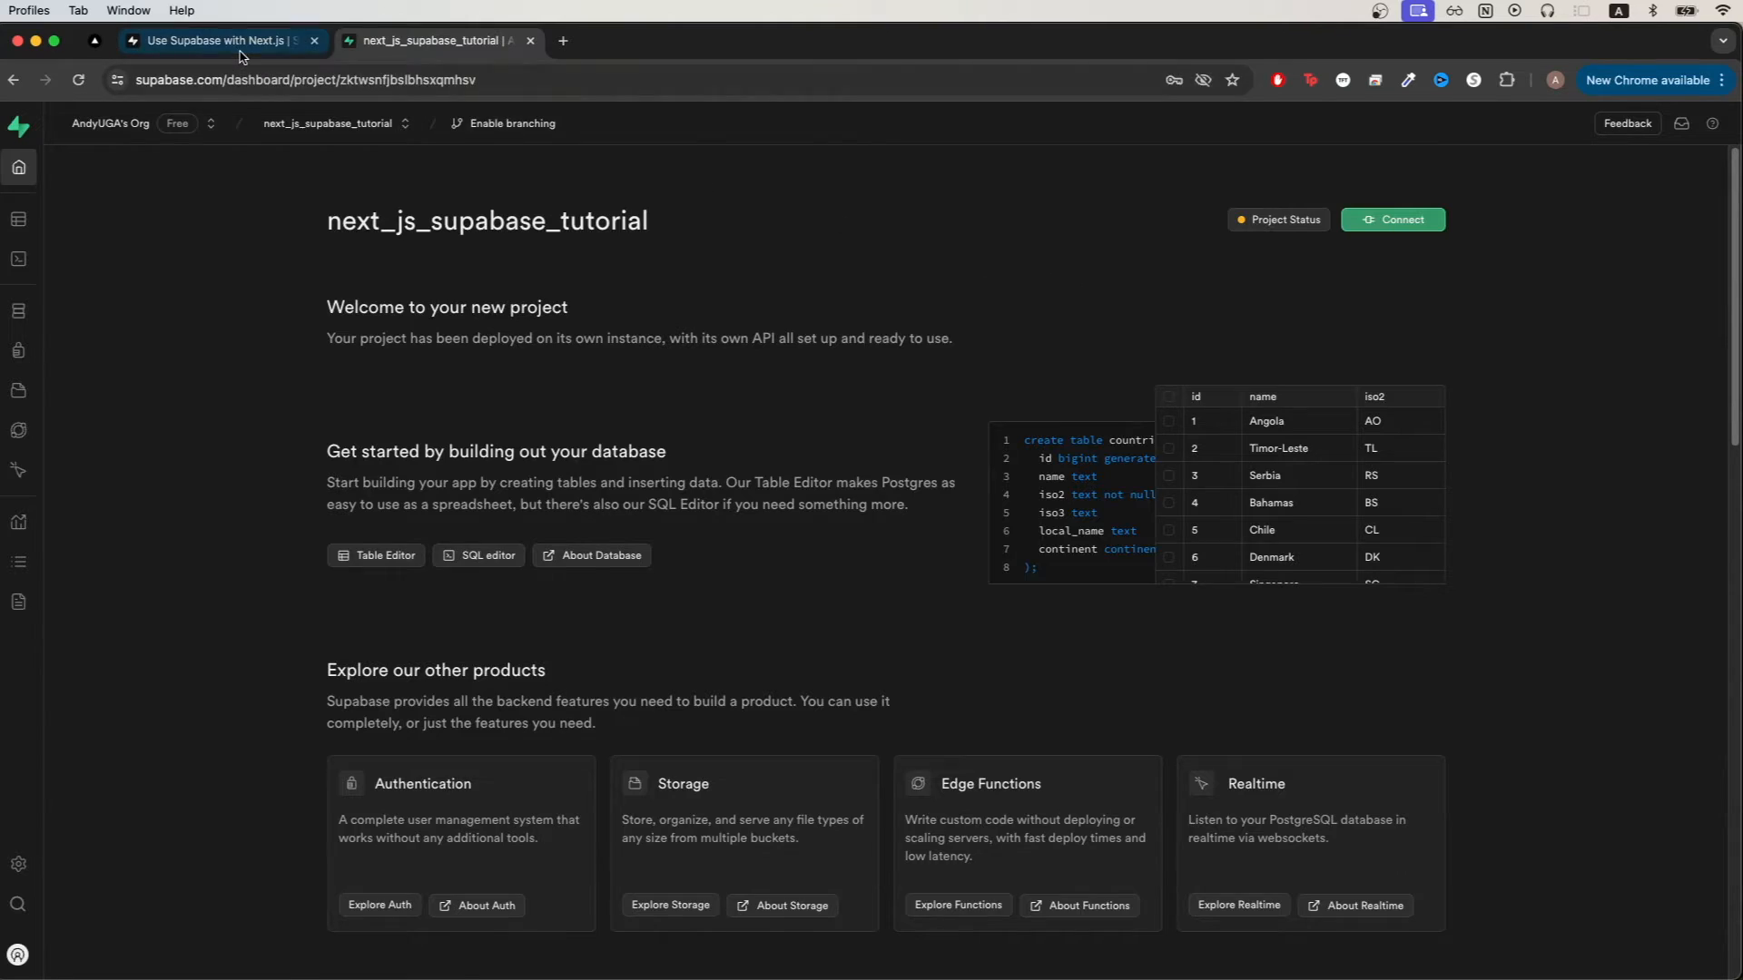
- Run the quickstart's notes table SQL snippet in the project's SQL Editor, creating three sample notes
click(218, 42)
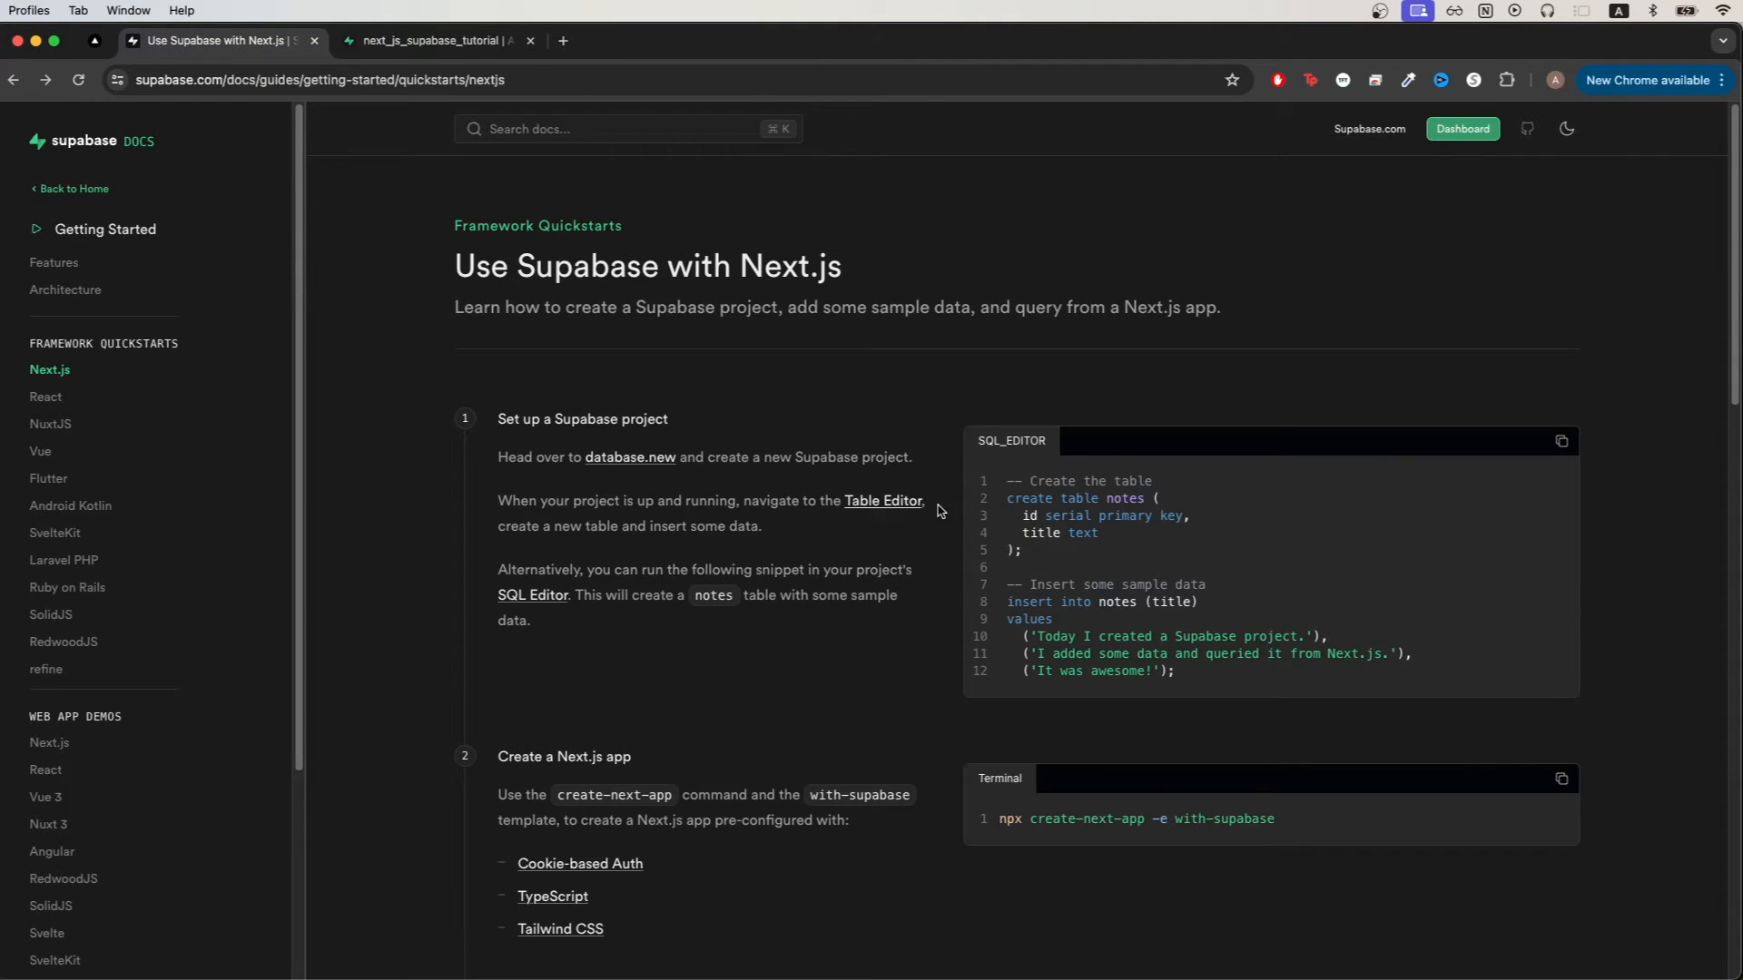
mouse_move(1121, 500)
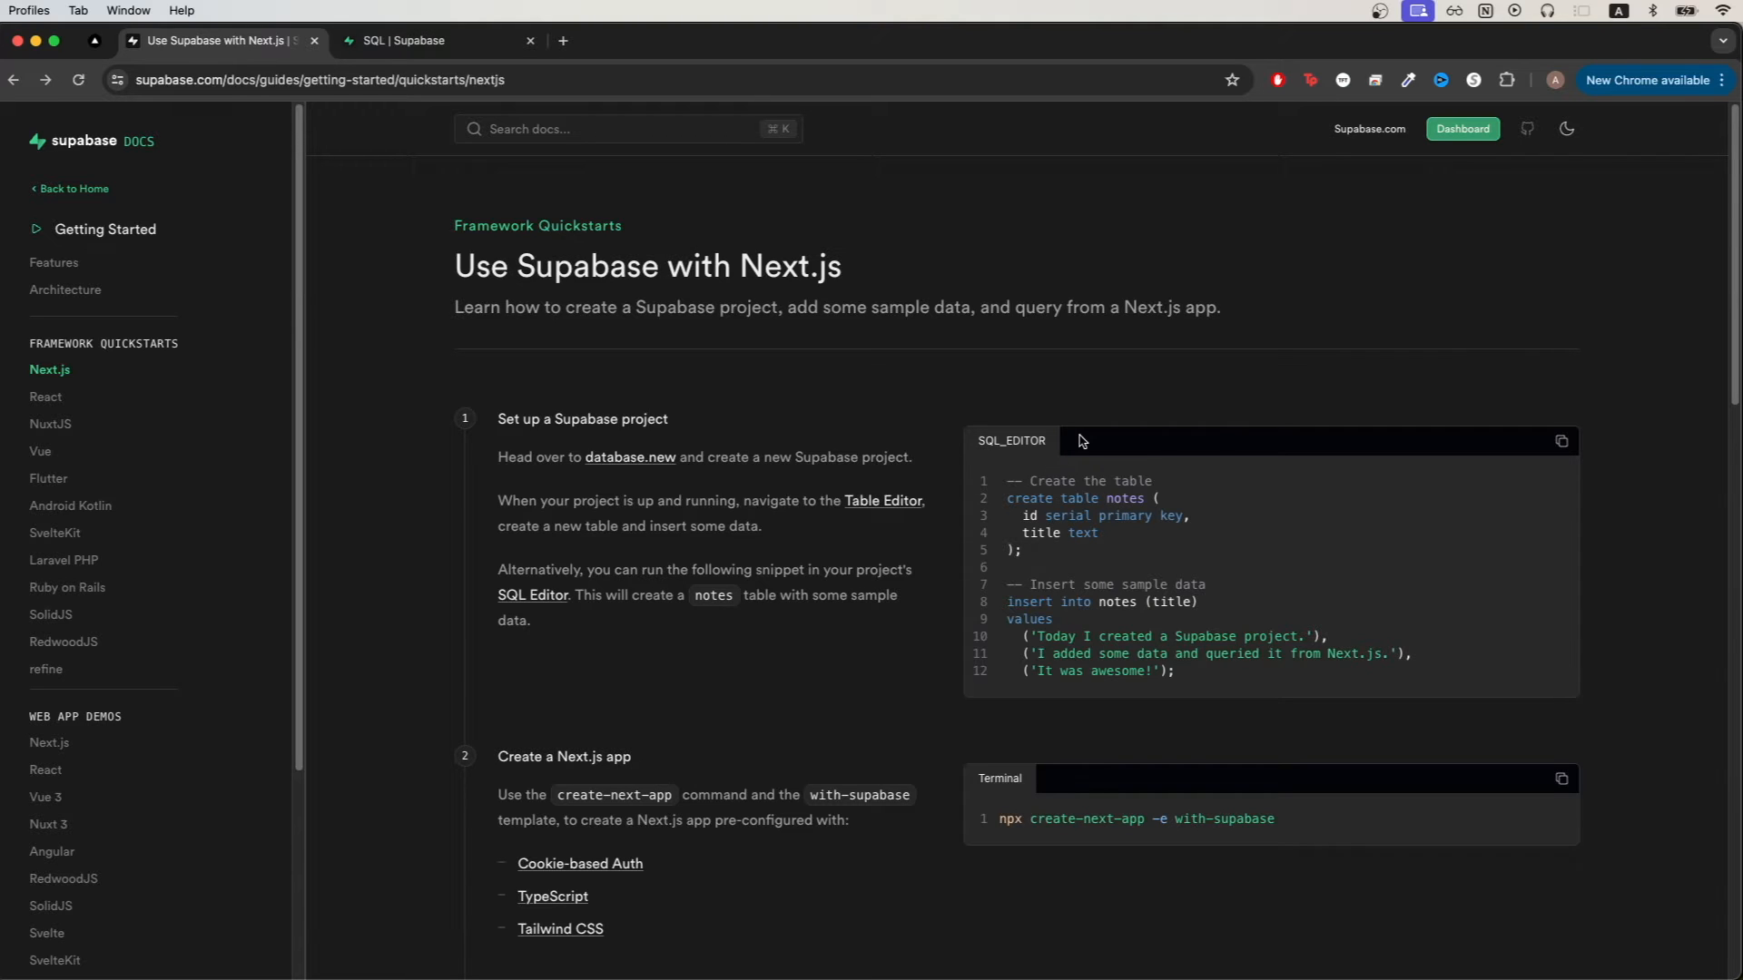
click(1561, 441)
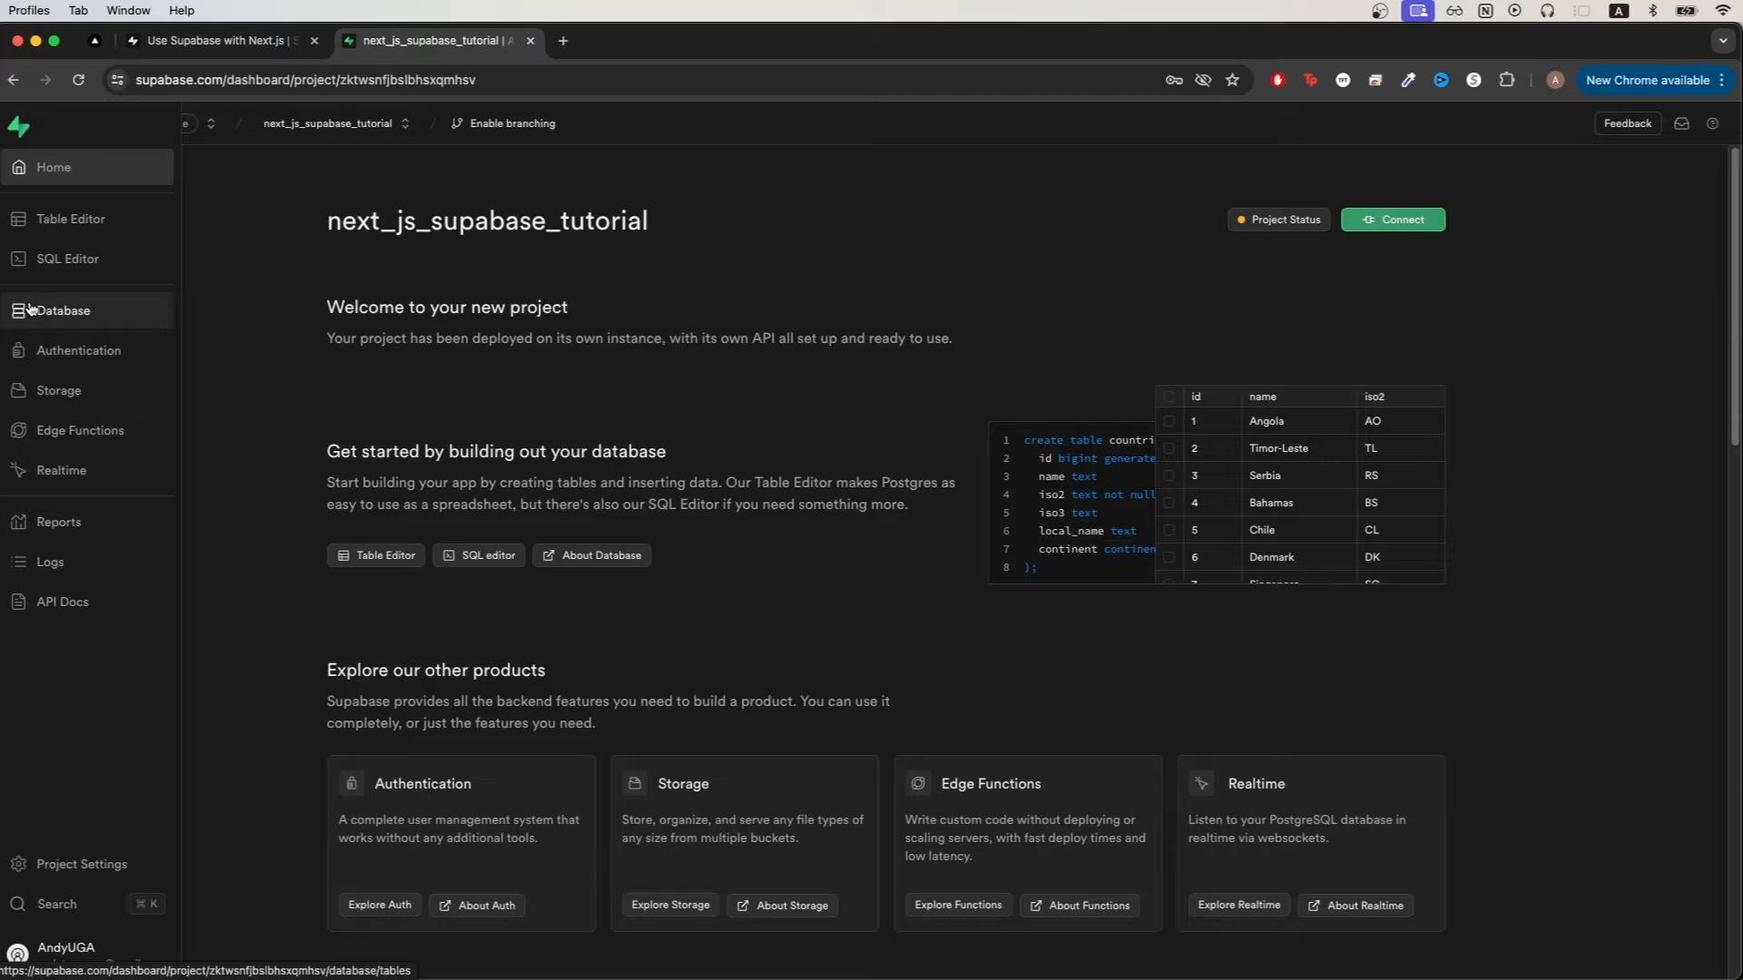
click(54, 258)
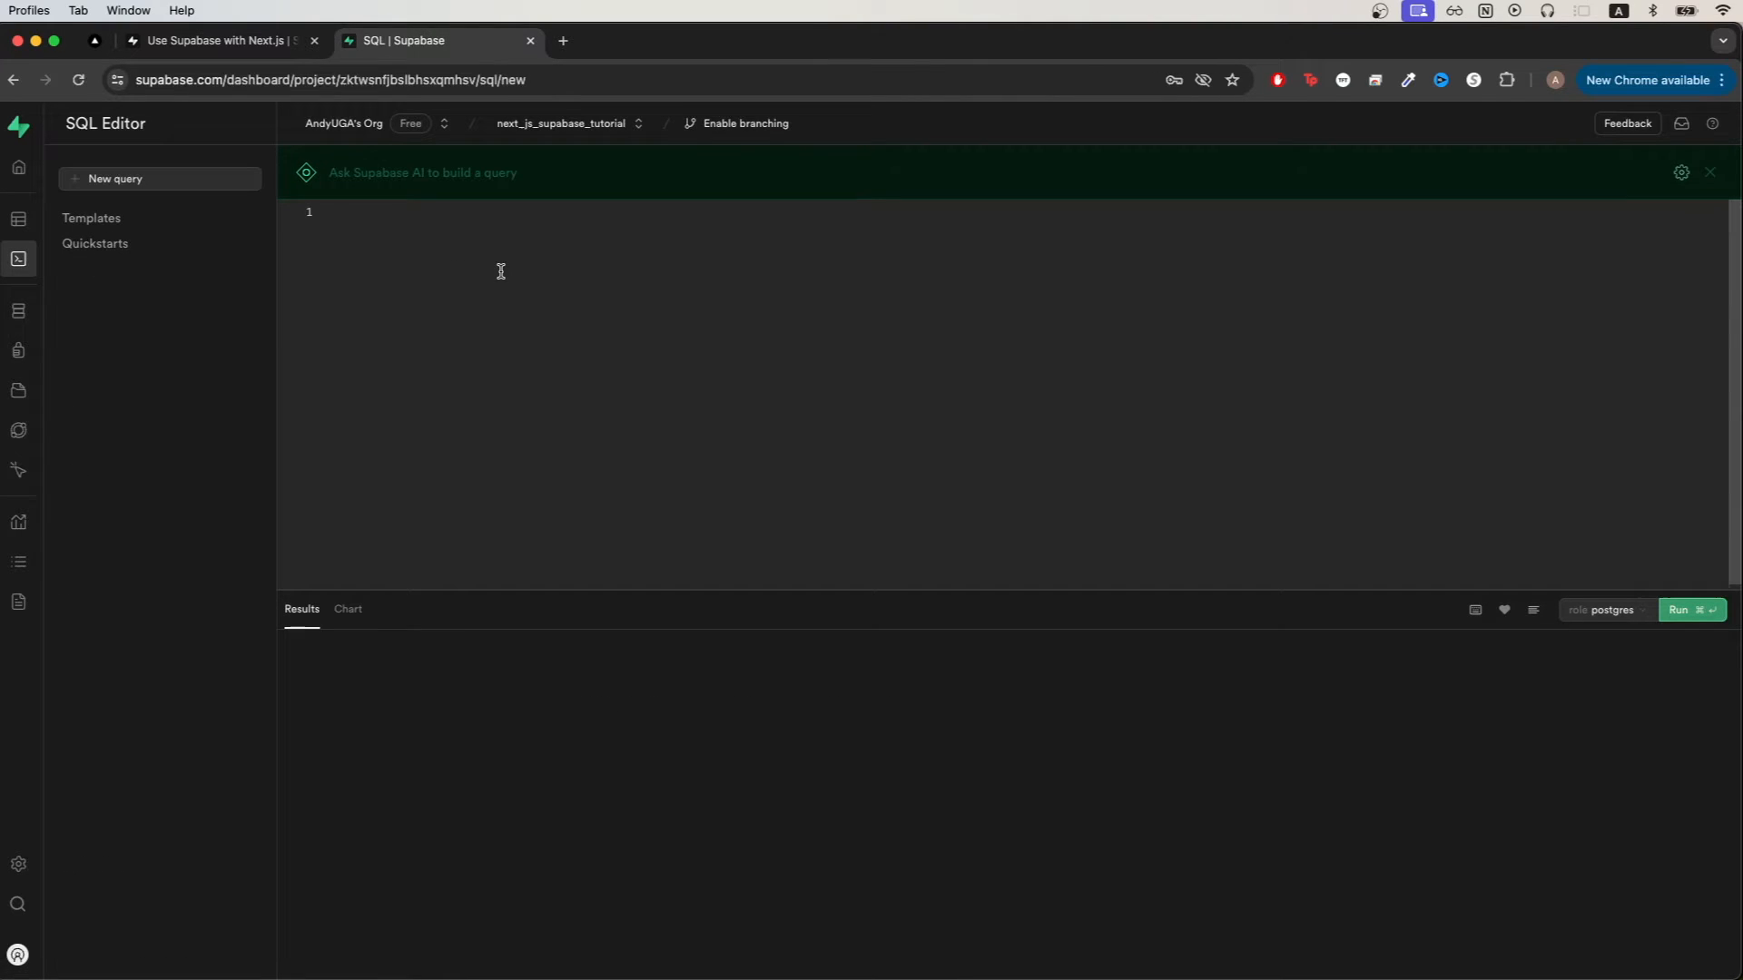
click(1692, 610)
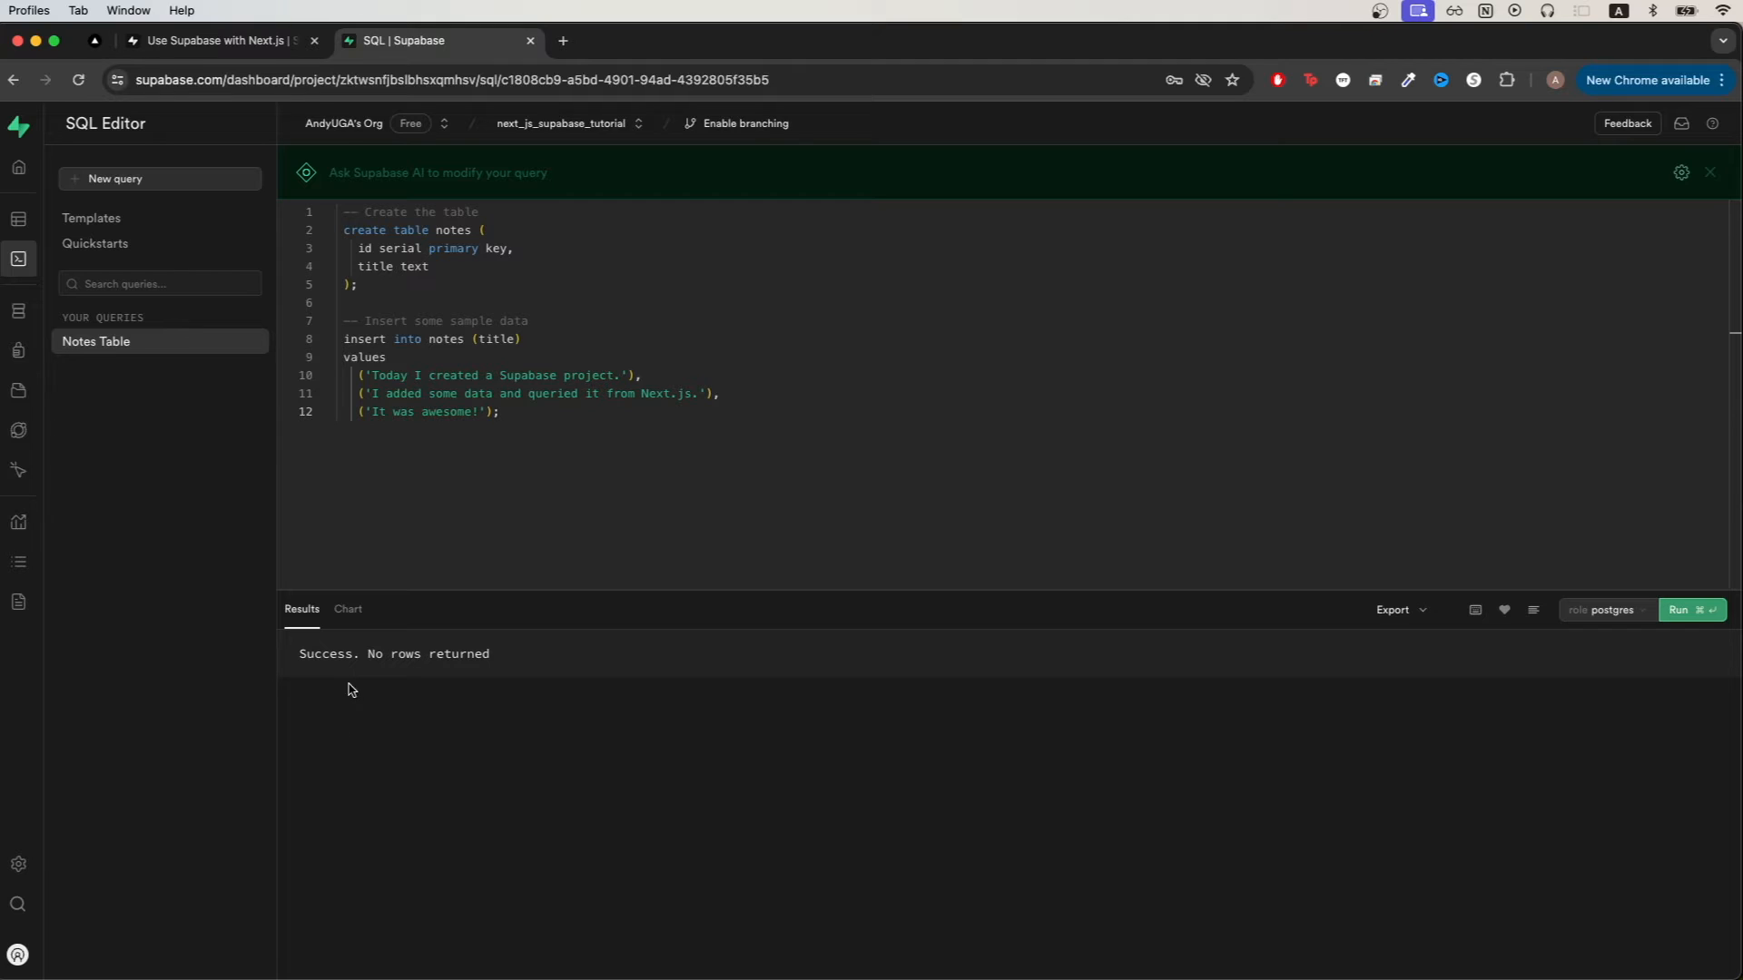
mouse_move(365, 668)
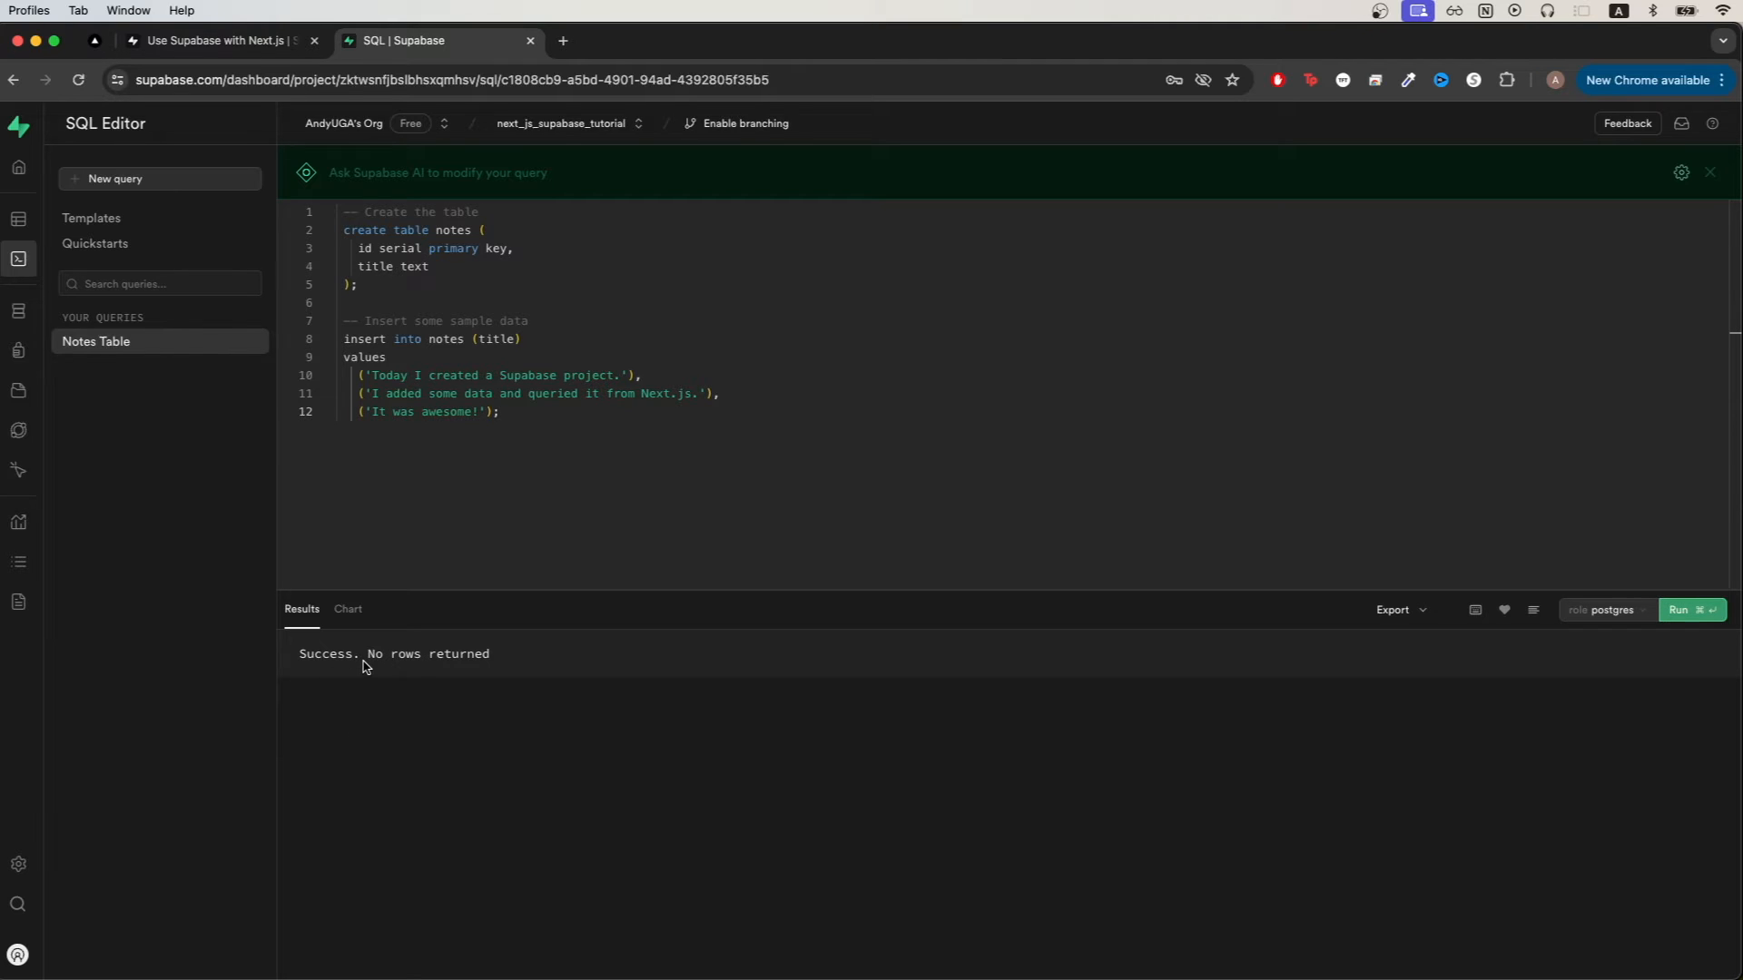
- Return to the Next.js quickstart guide and move down to the next step
click(217, 40)
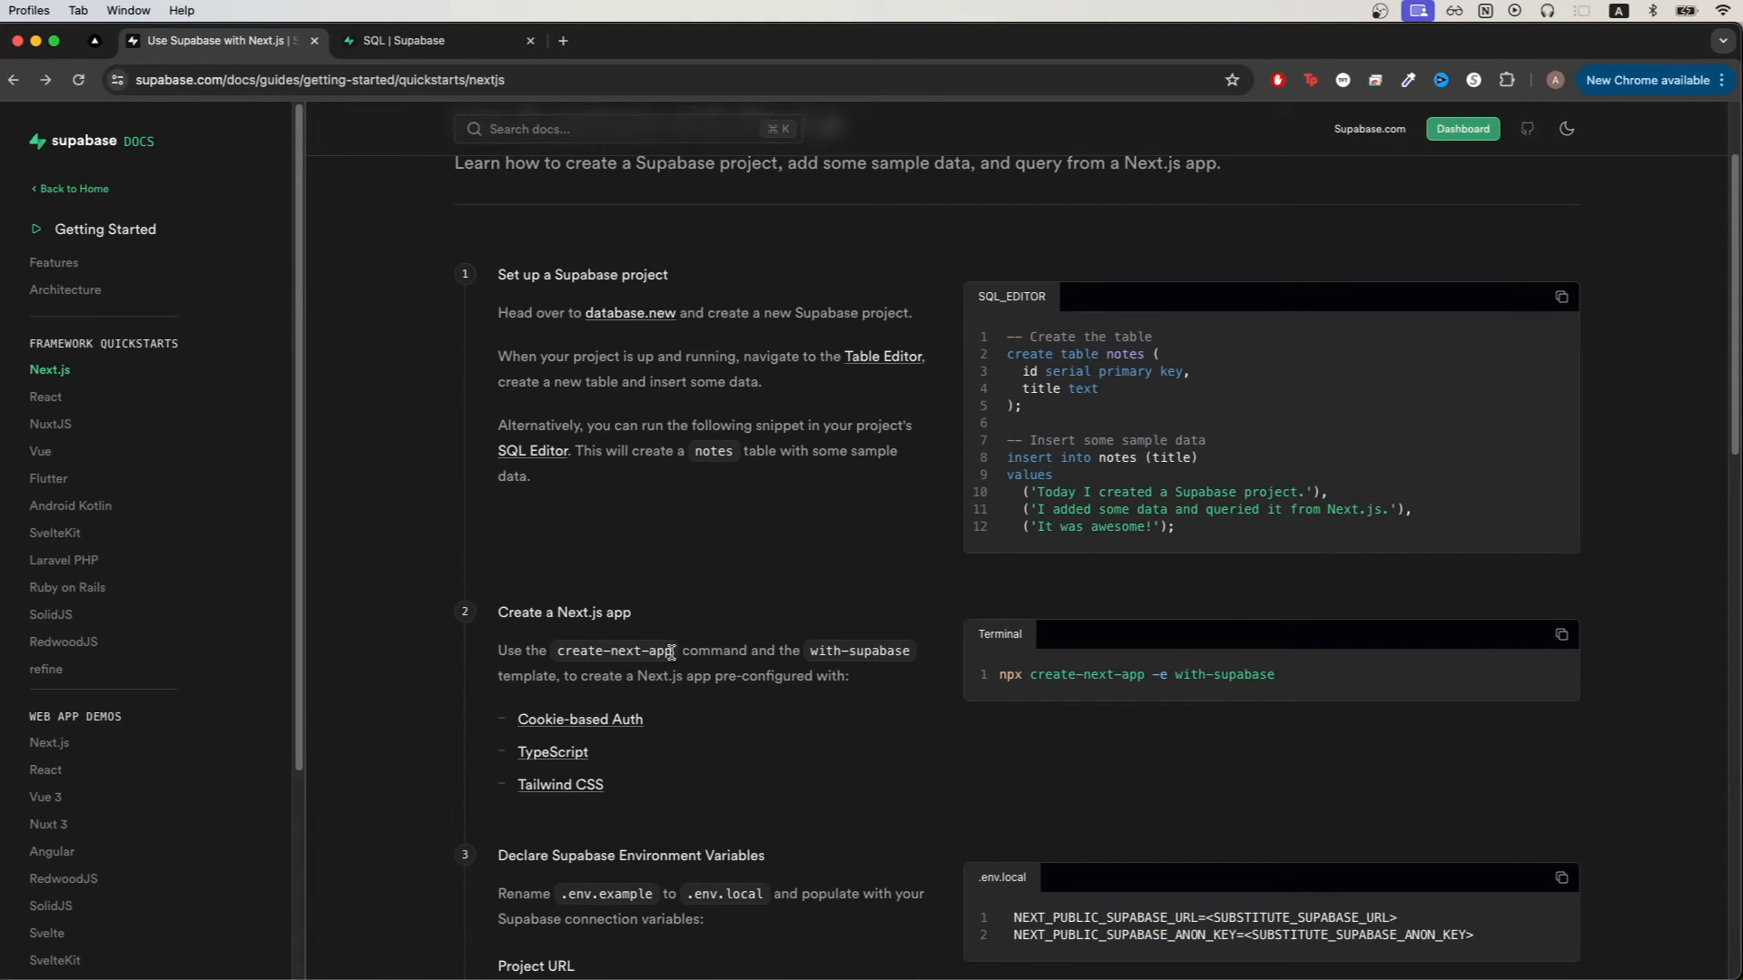
scroll(down, 3)
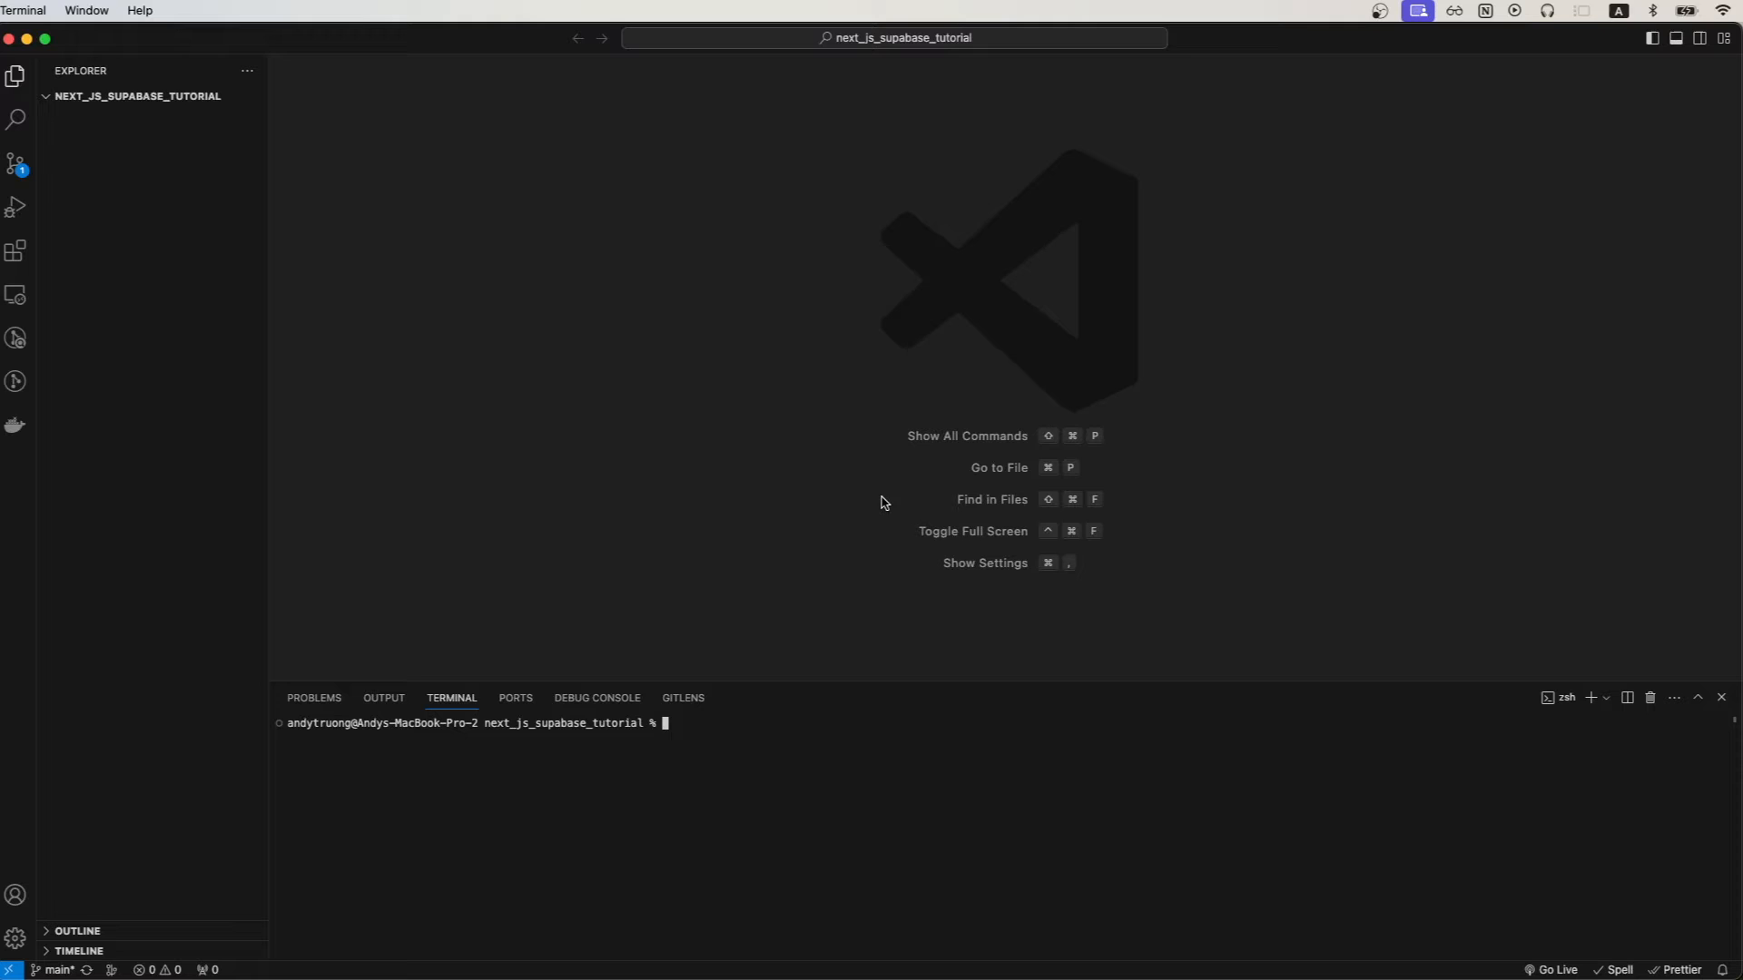
mouse_move(792, 751)
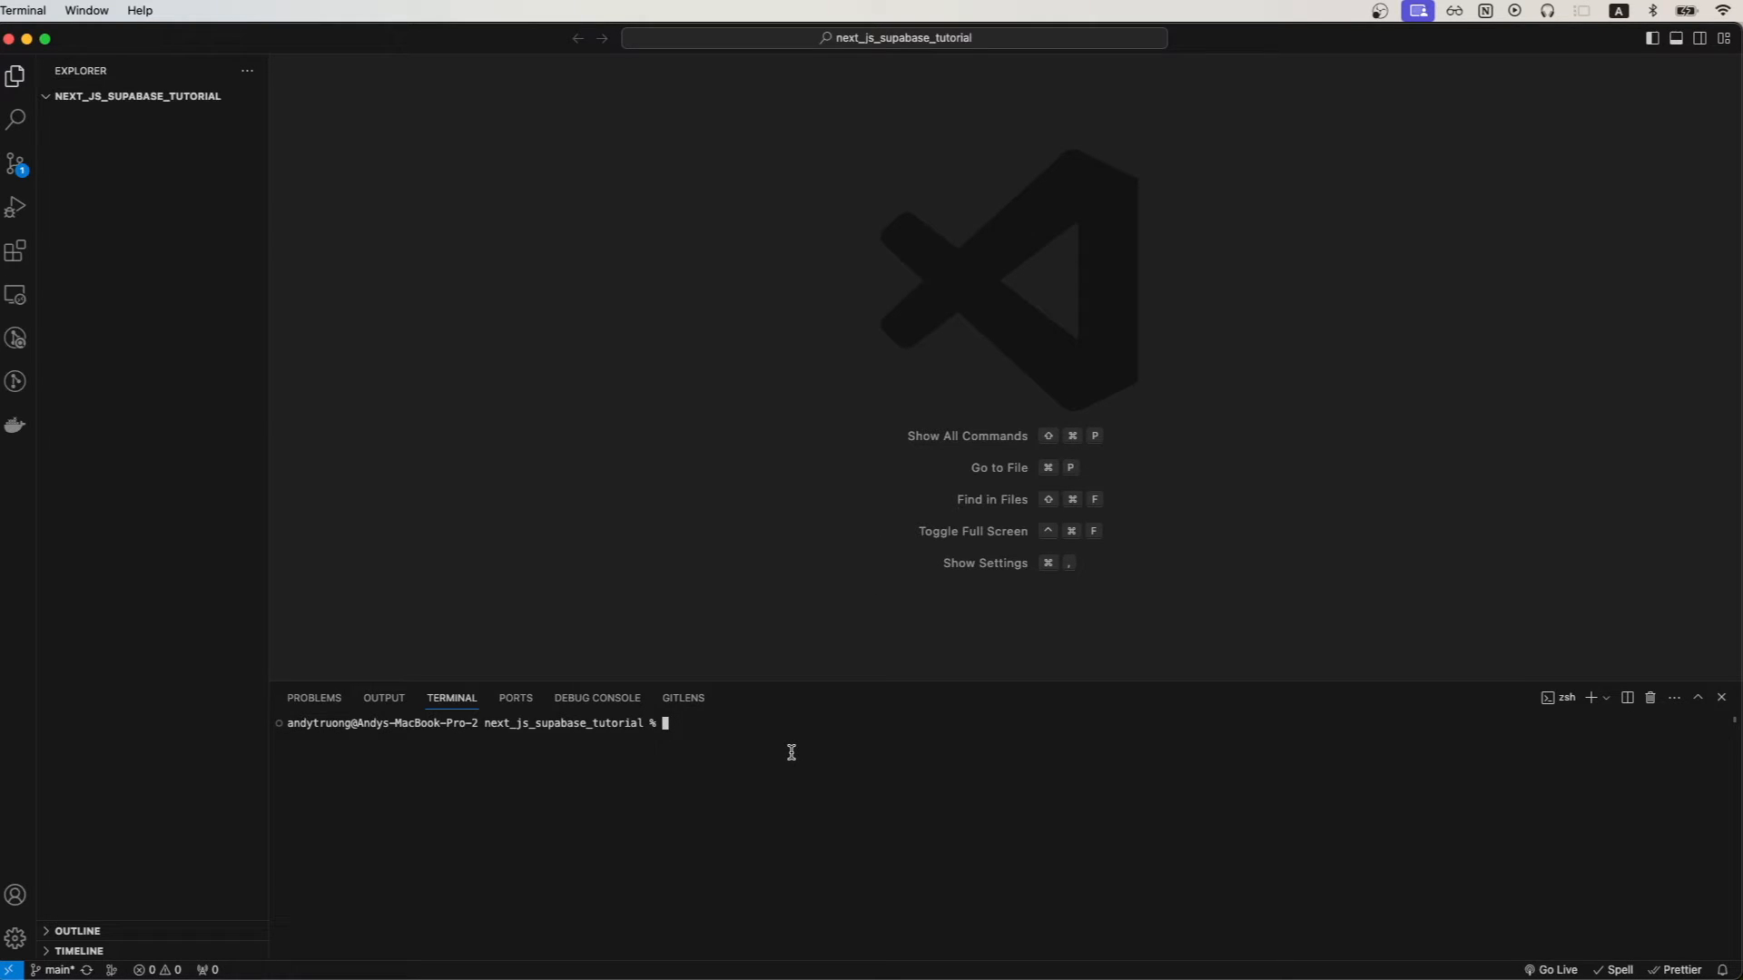
mouse_move(998, 776)
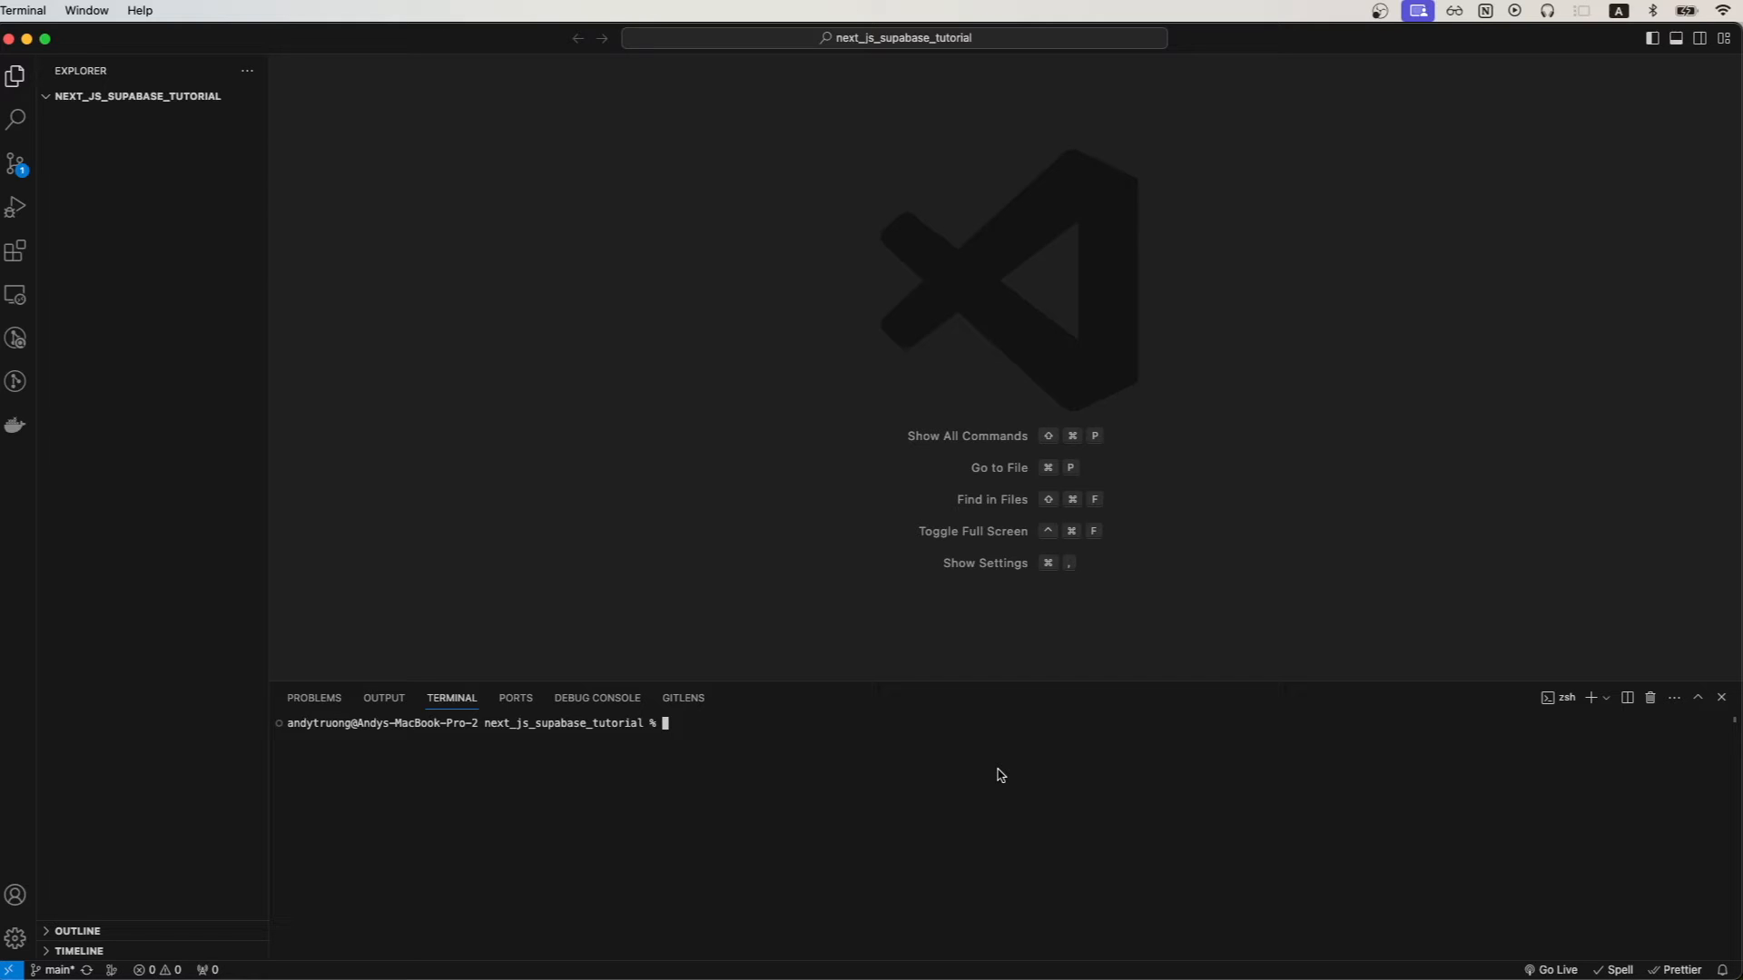
- Enter npx create-next-app -e with-supabase in the project's terminal
text(npx create-next-app -e with-supabase)
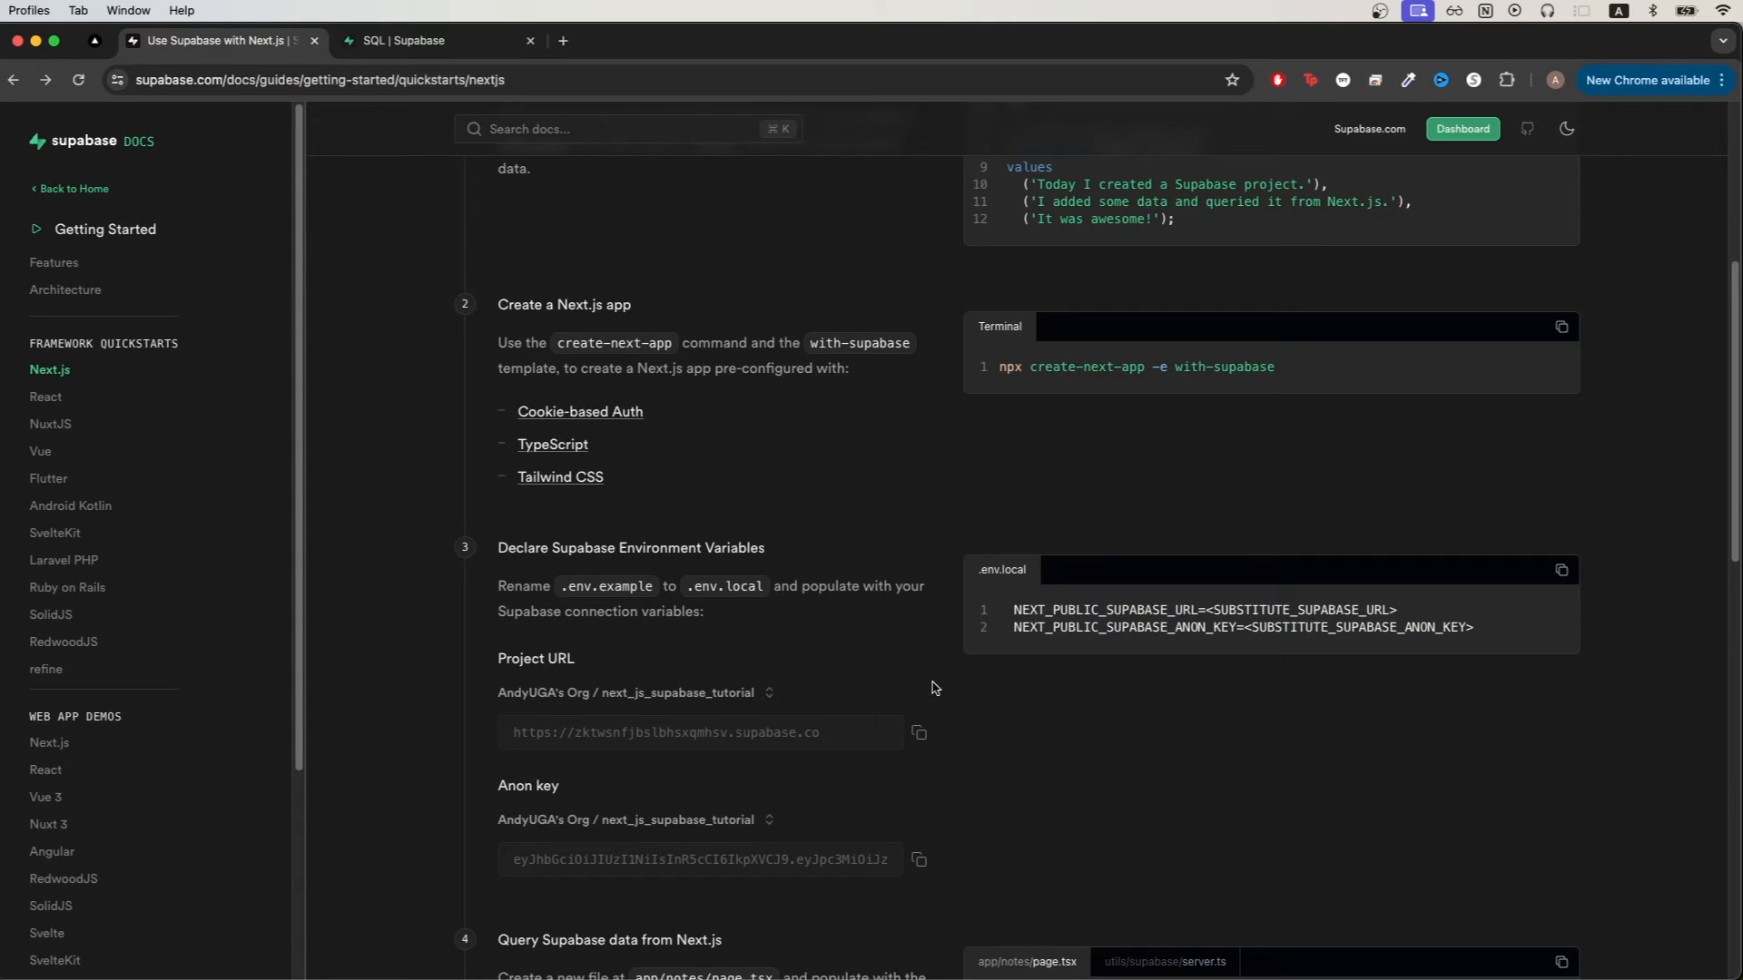
mouse_move(814, 565)
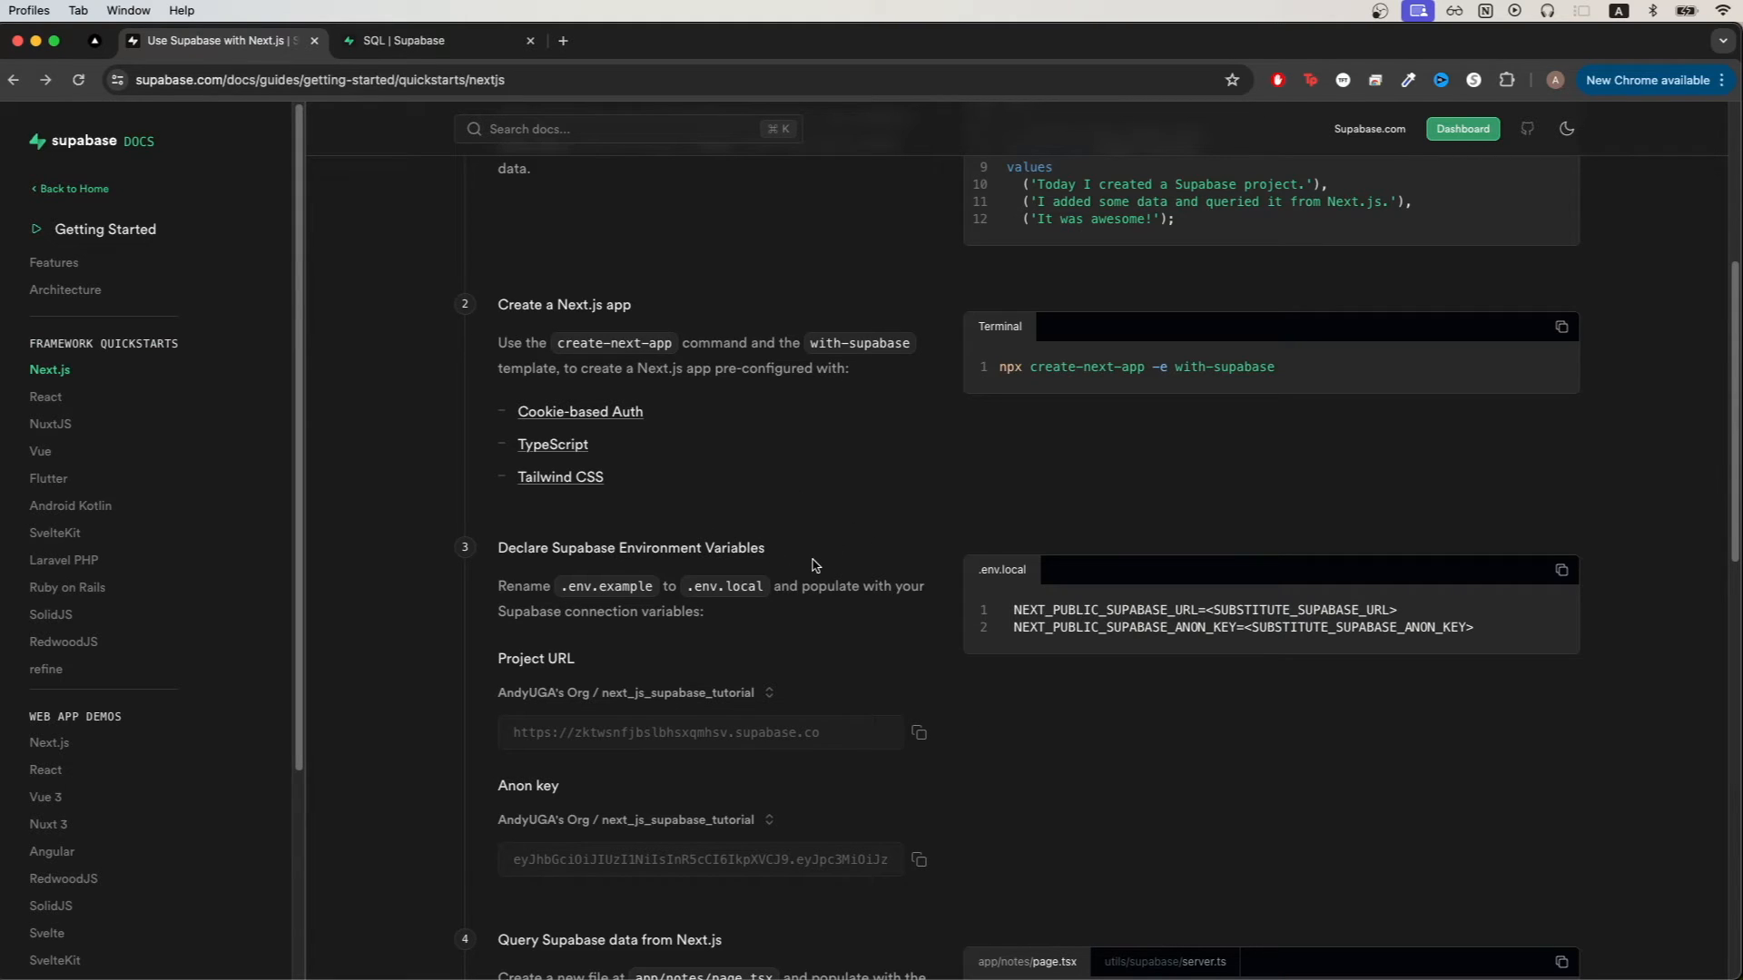
mouse_move(733, 632)
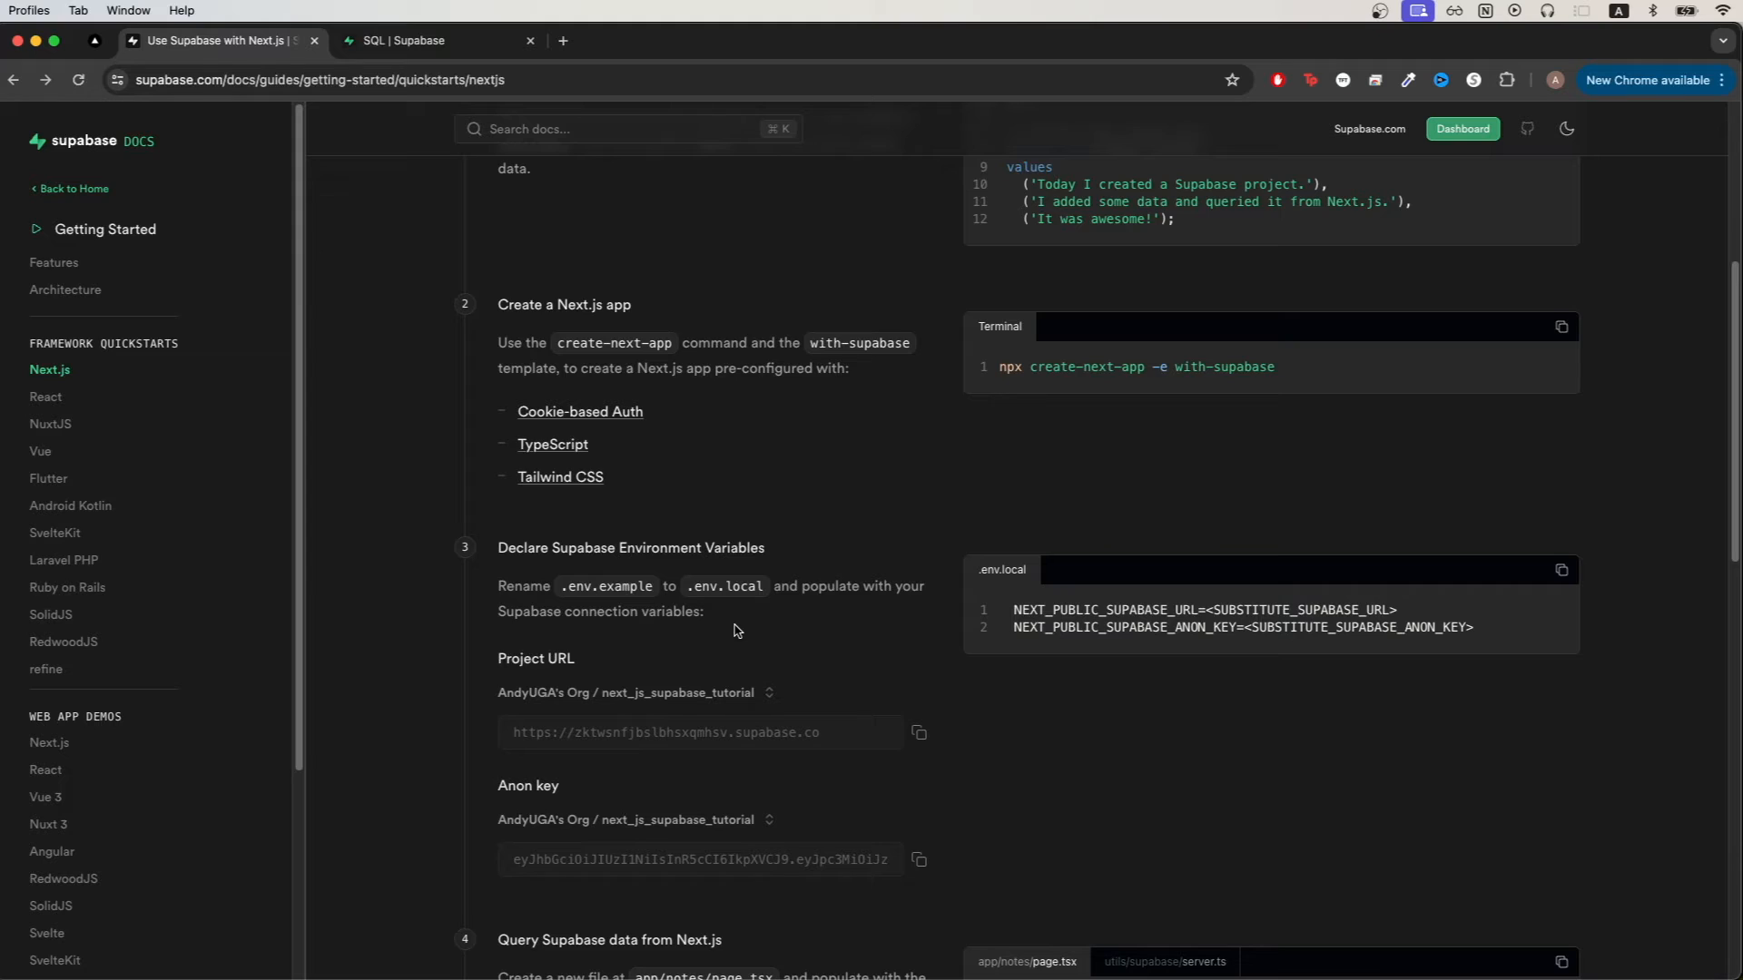
mouse_move(605, 588)
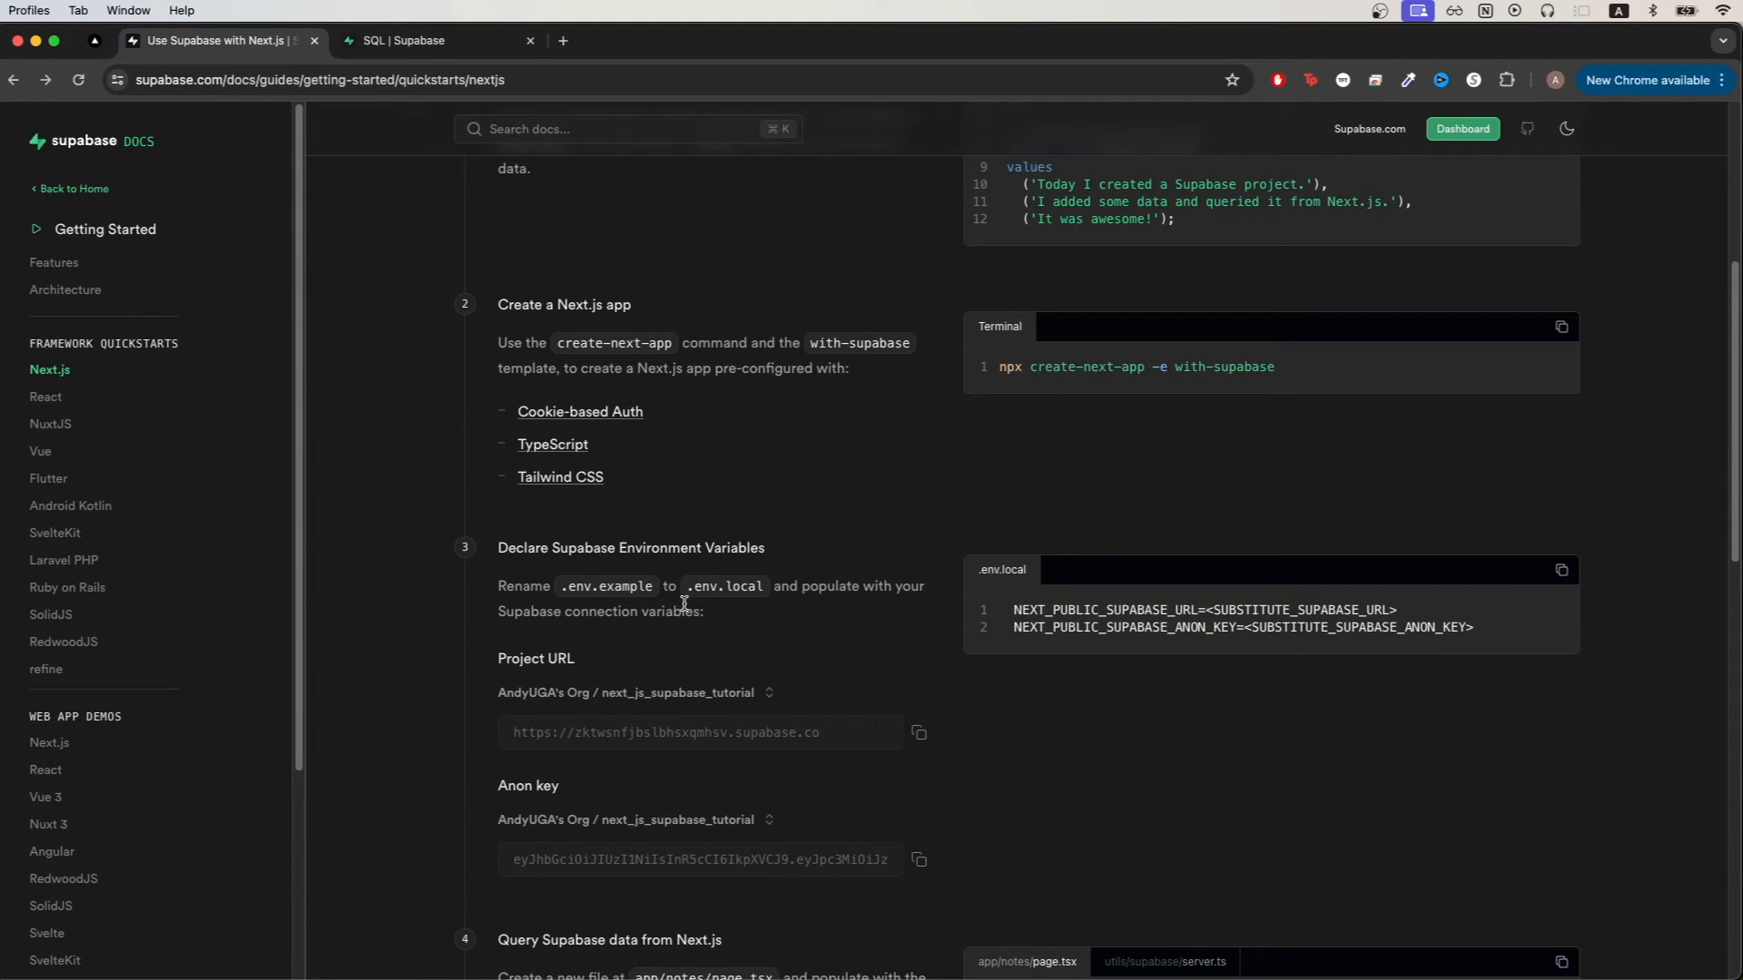
mouse_move(748, 607)
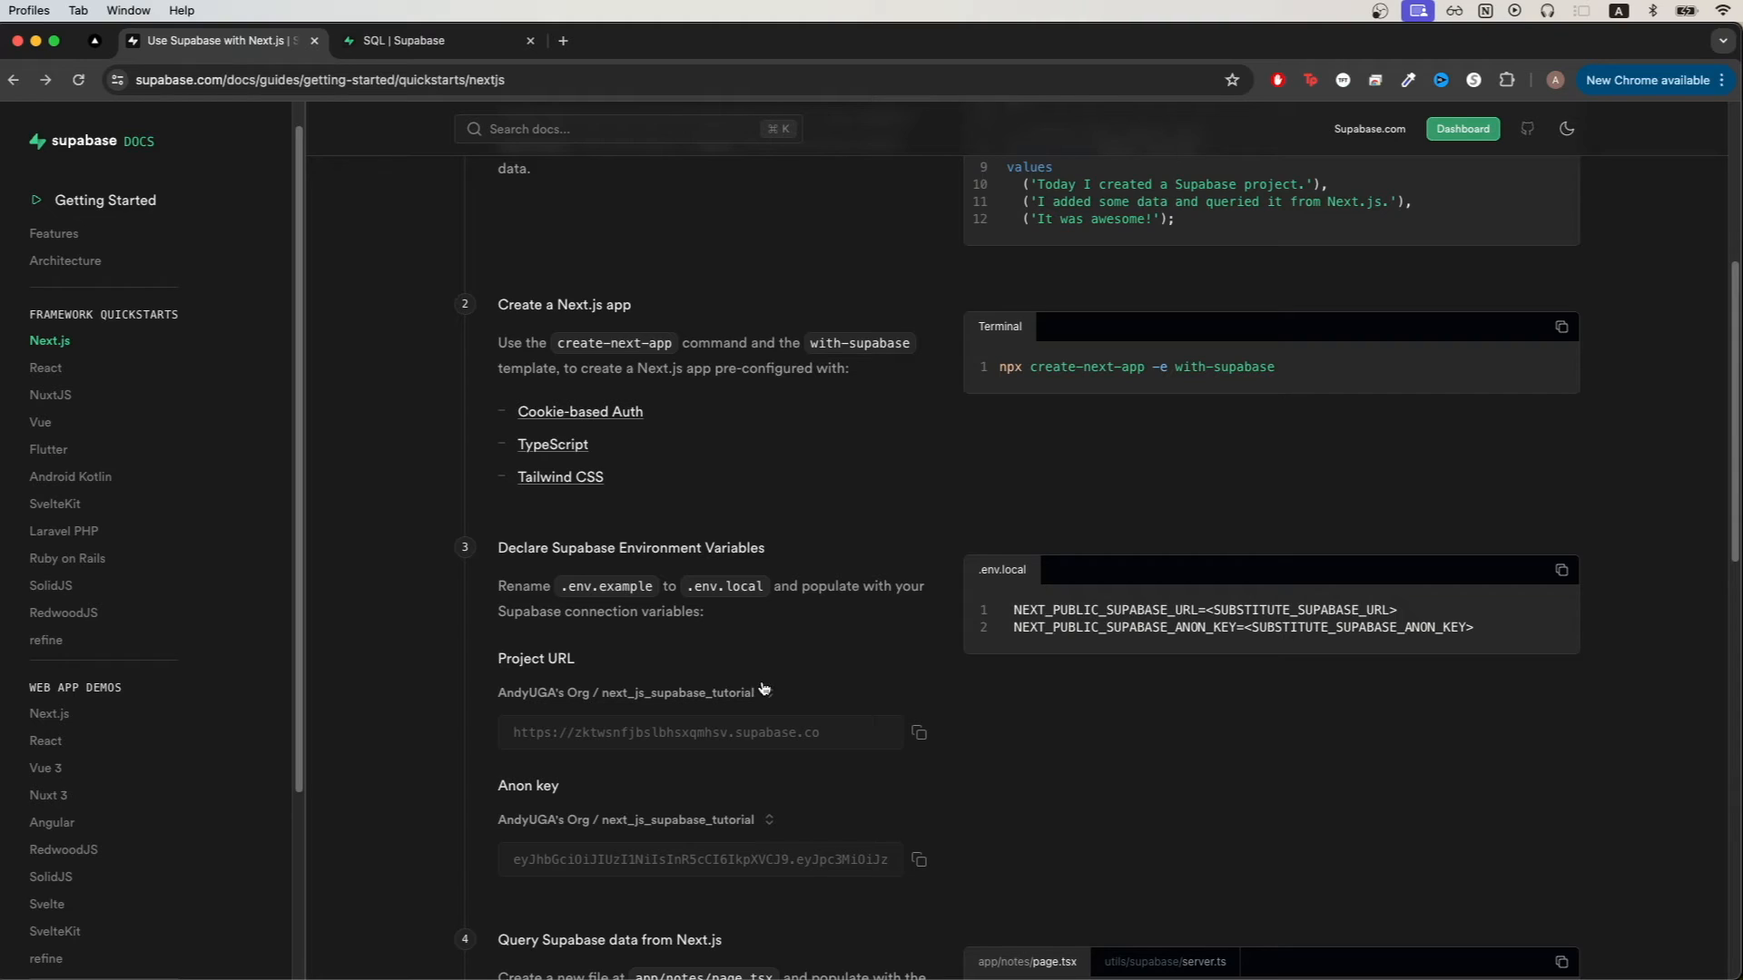
mouse_move(802, 687)
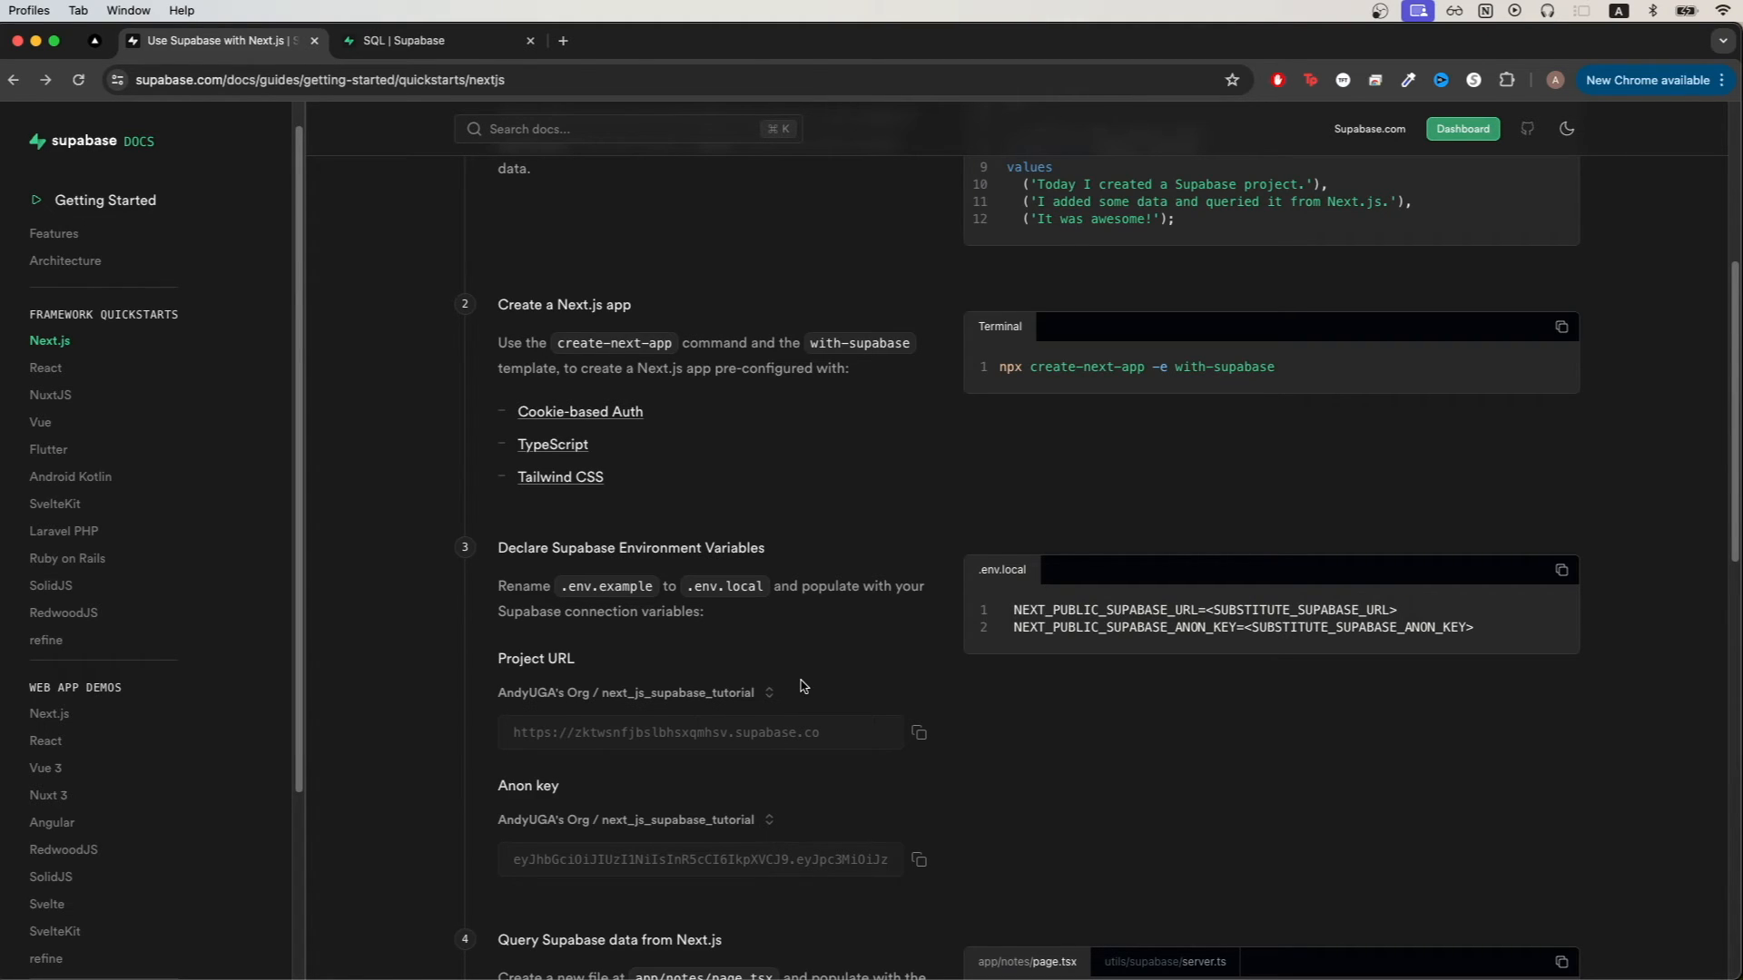
mouse_move(921, 741)
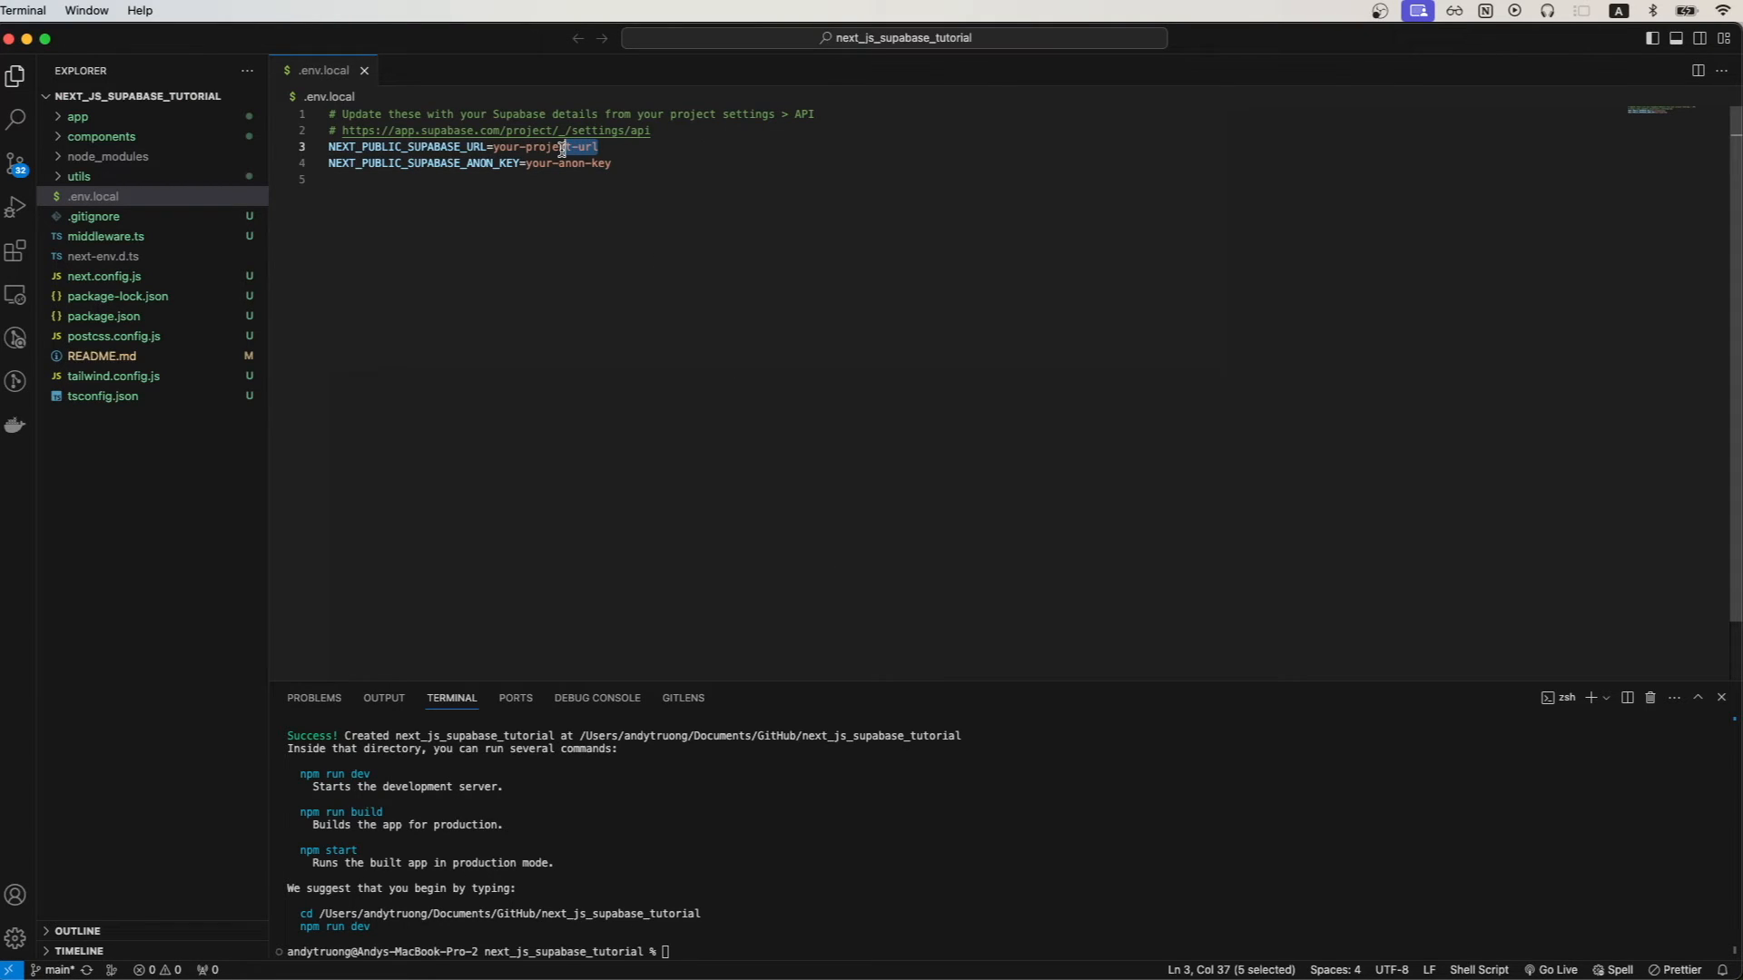
text(https://zktwsnfjbslbhsxqmhsv.supabase.co)
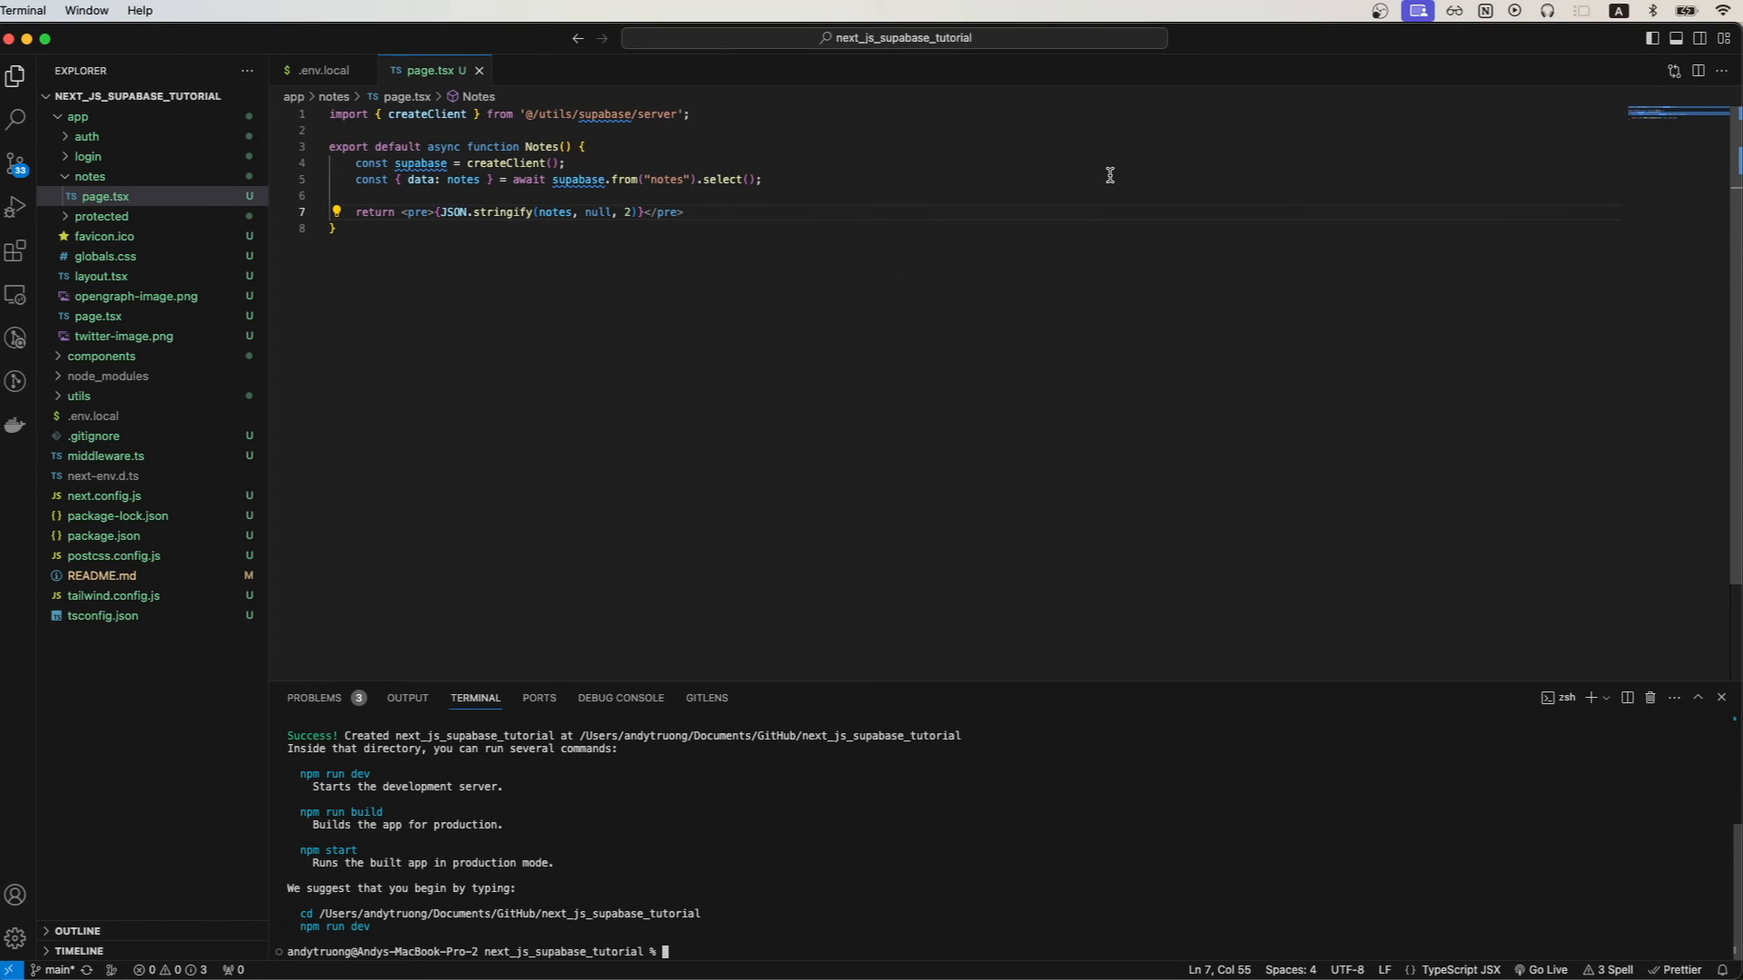
text(n)
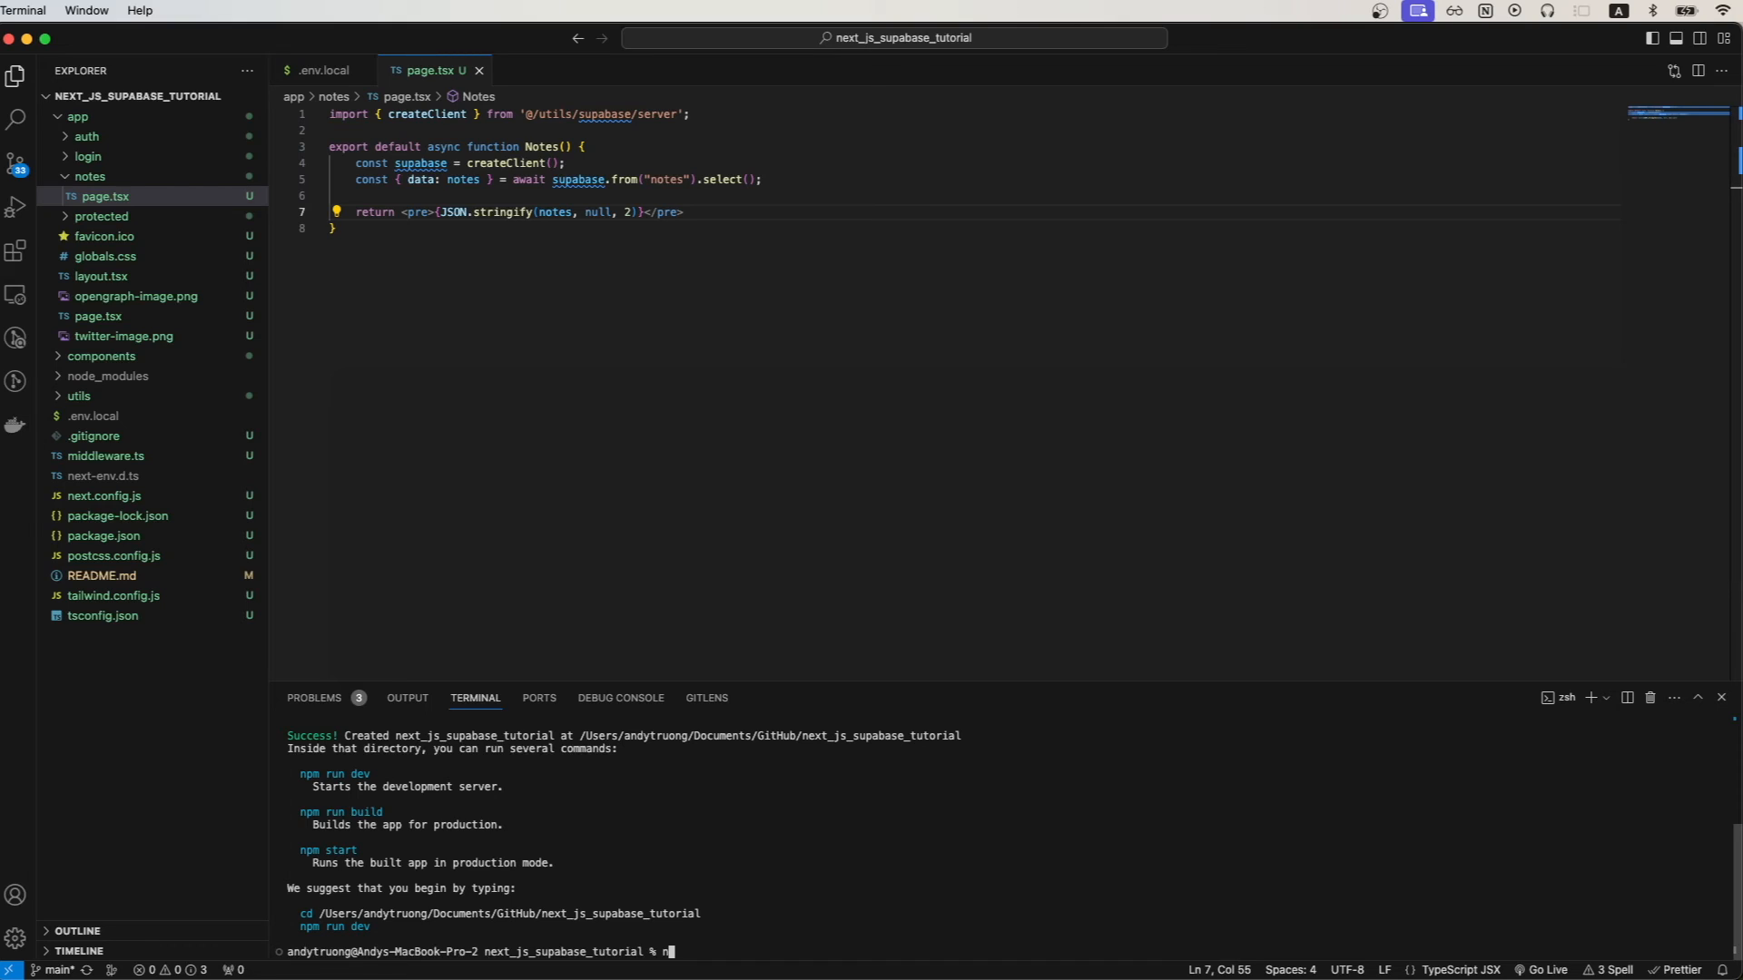
text(npm run dev)
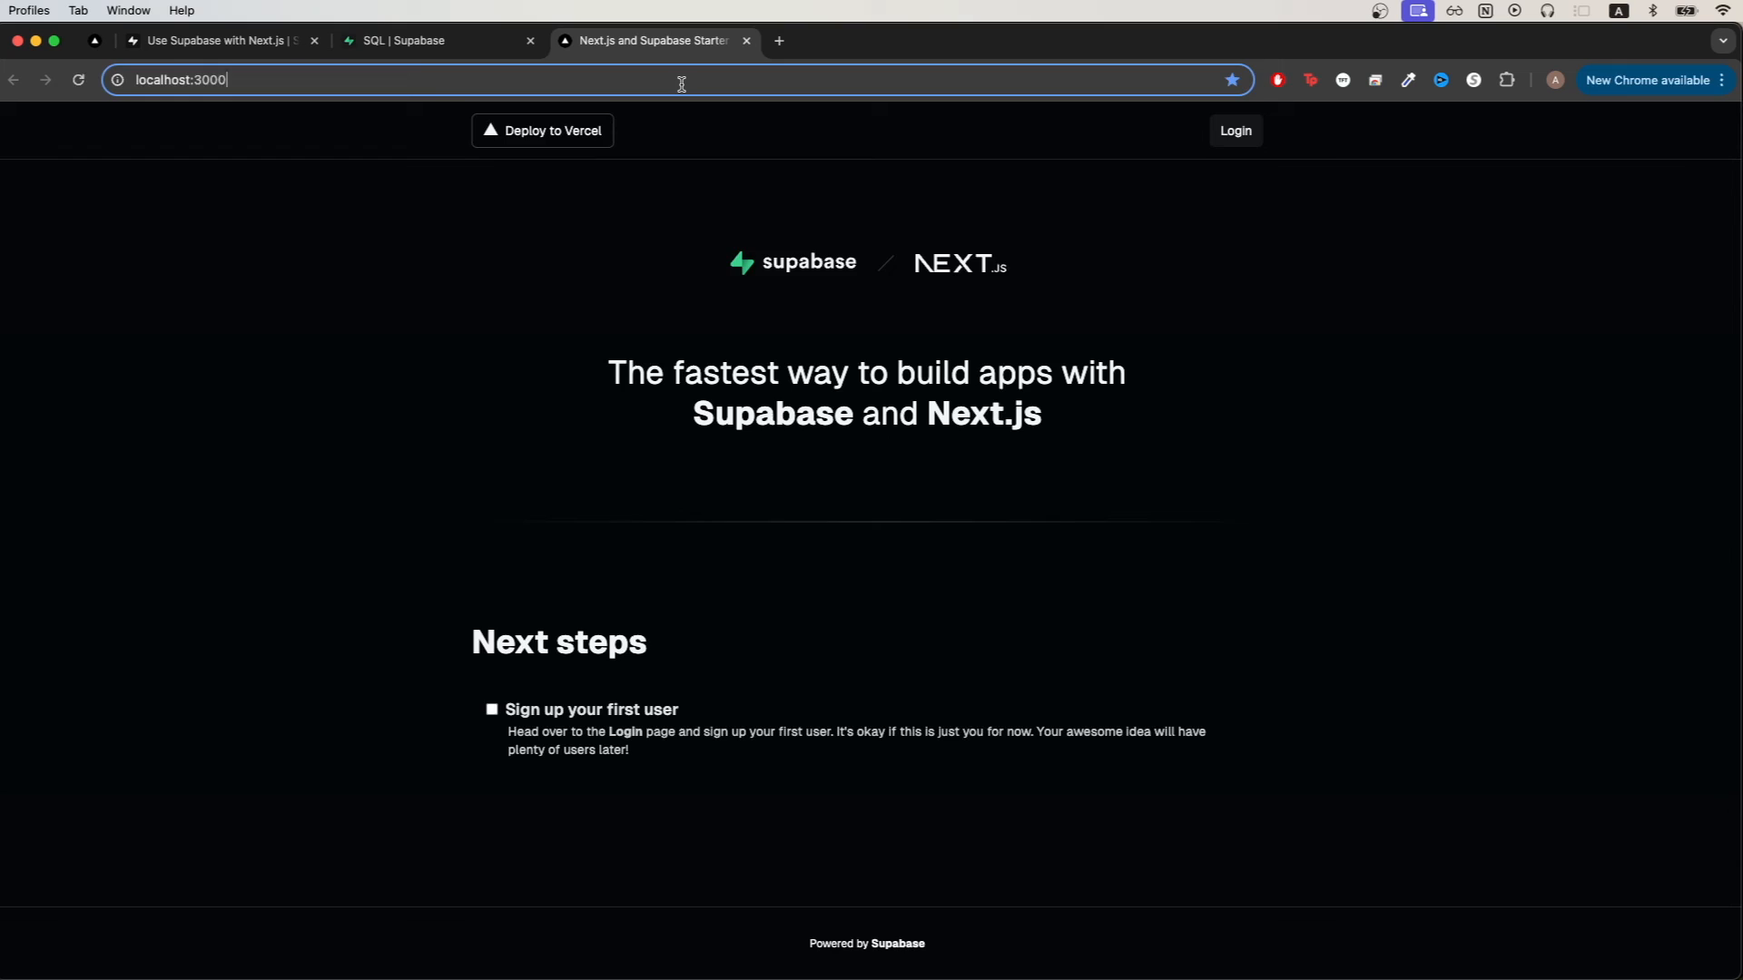
- Go to localhost:3000/notes to list the three notes as JSON
text(/notes)
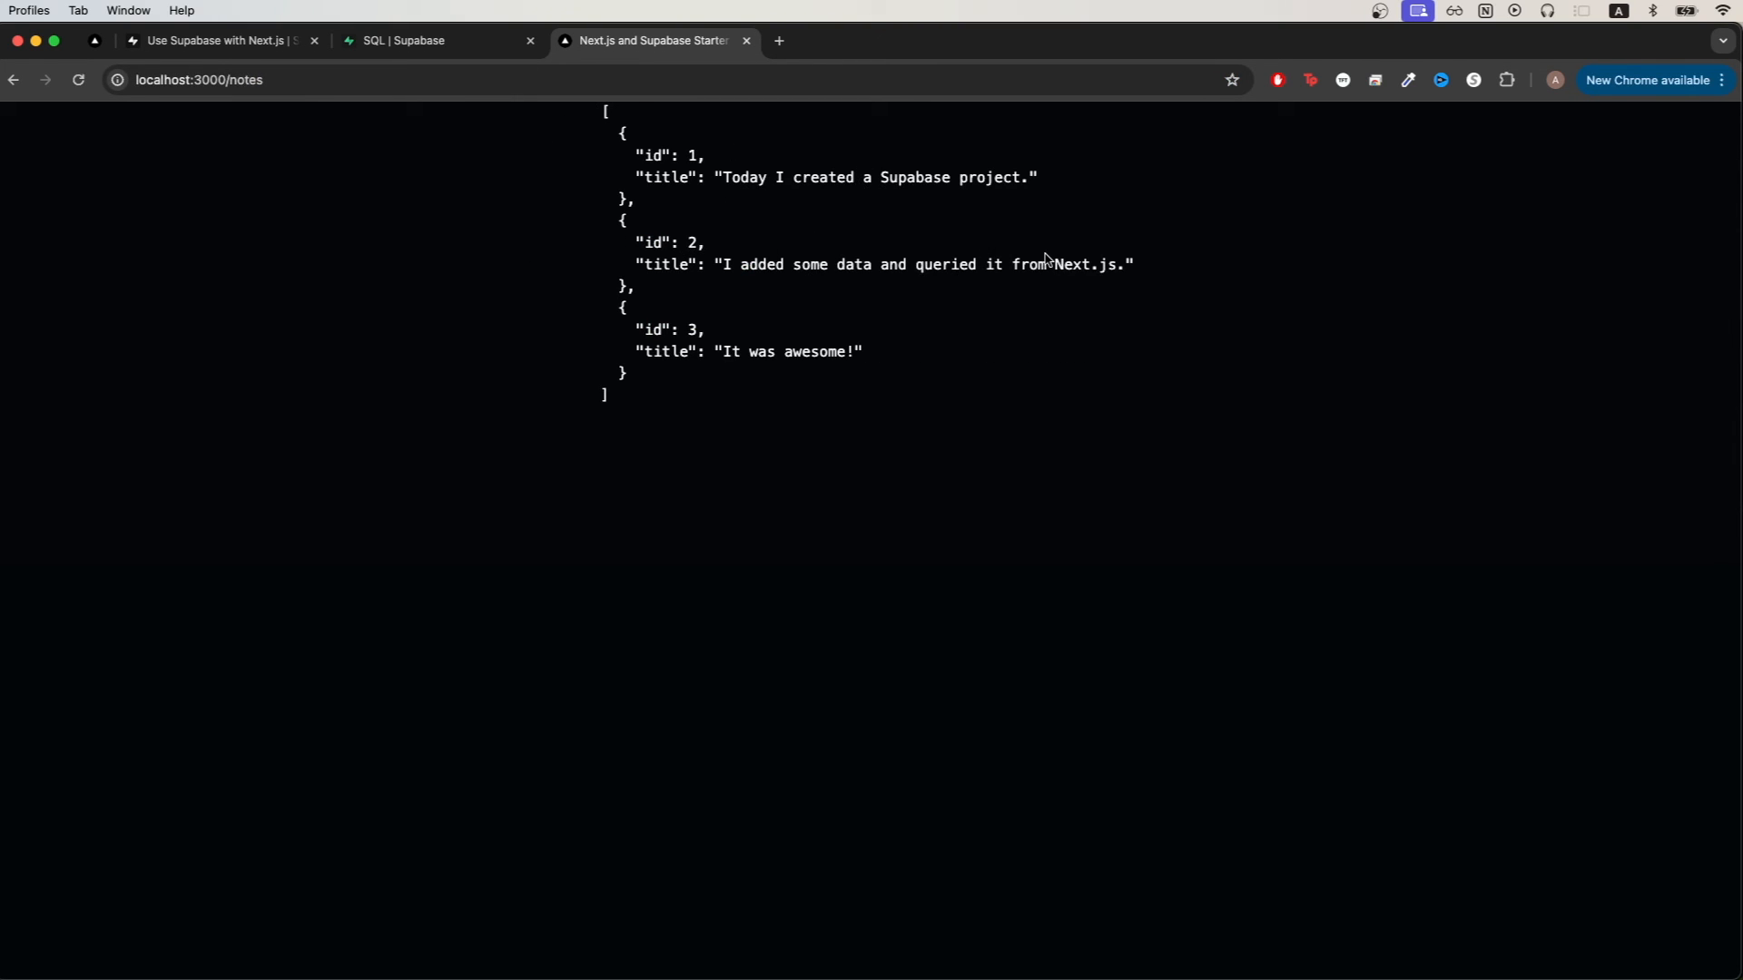
mouse_move(1097, 397)
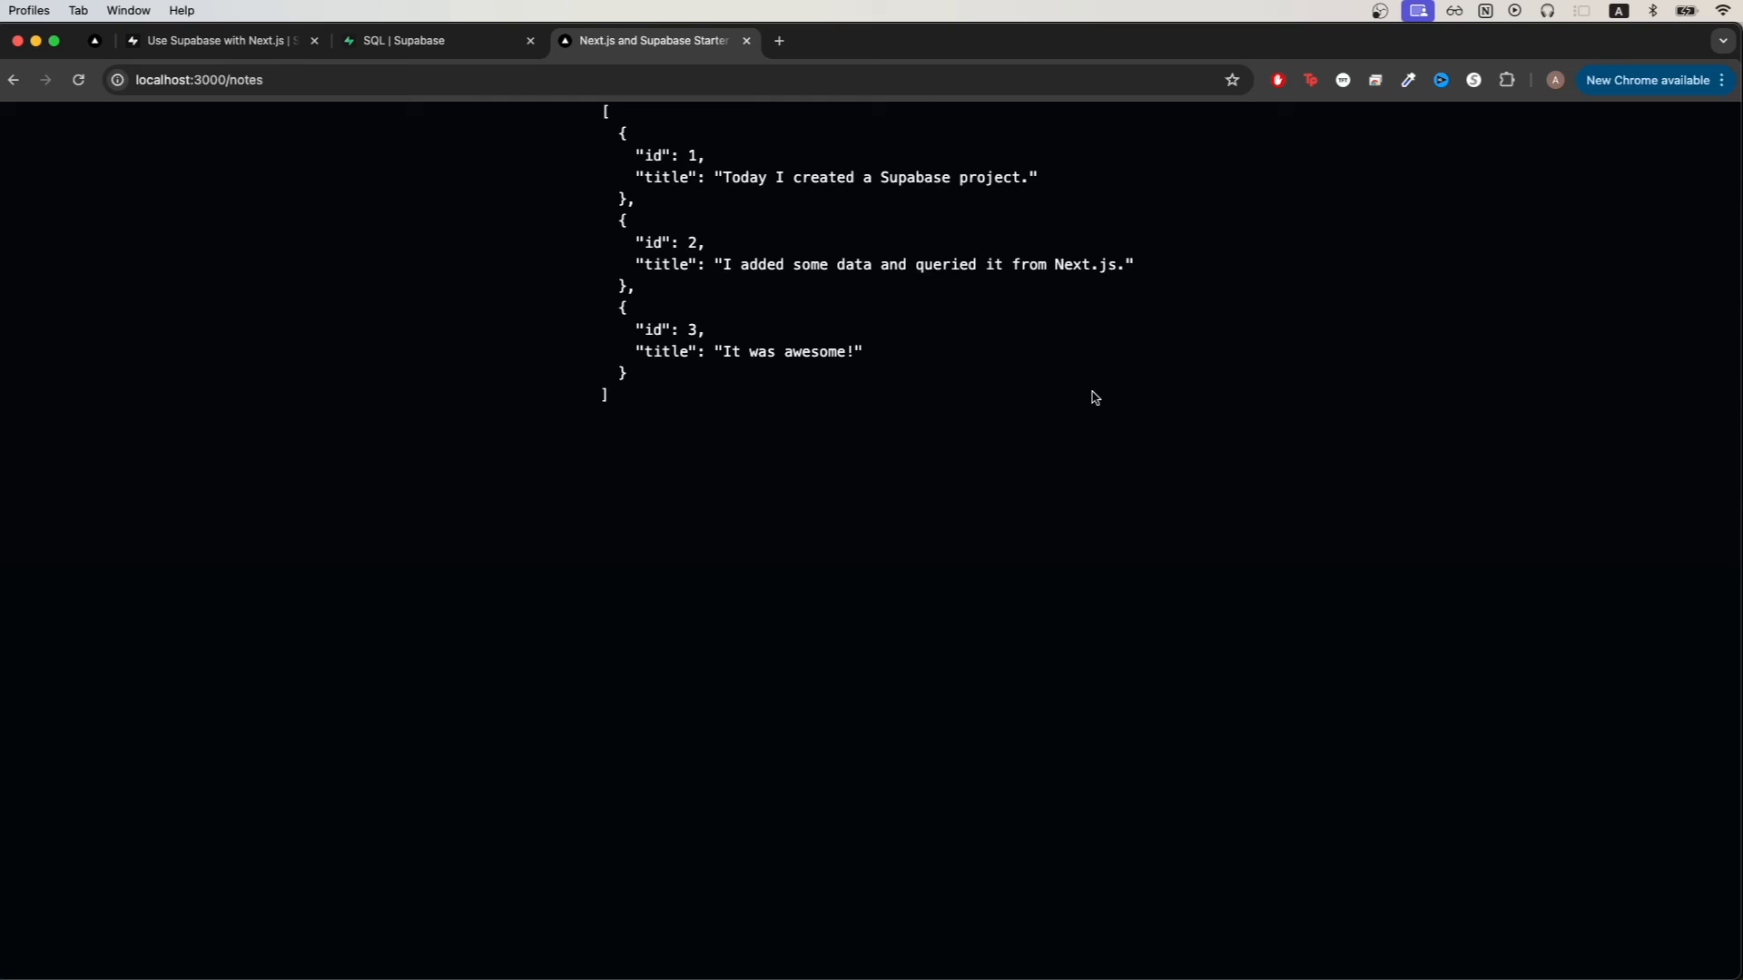
mouse_move(777, 267)
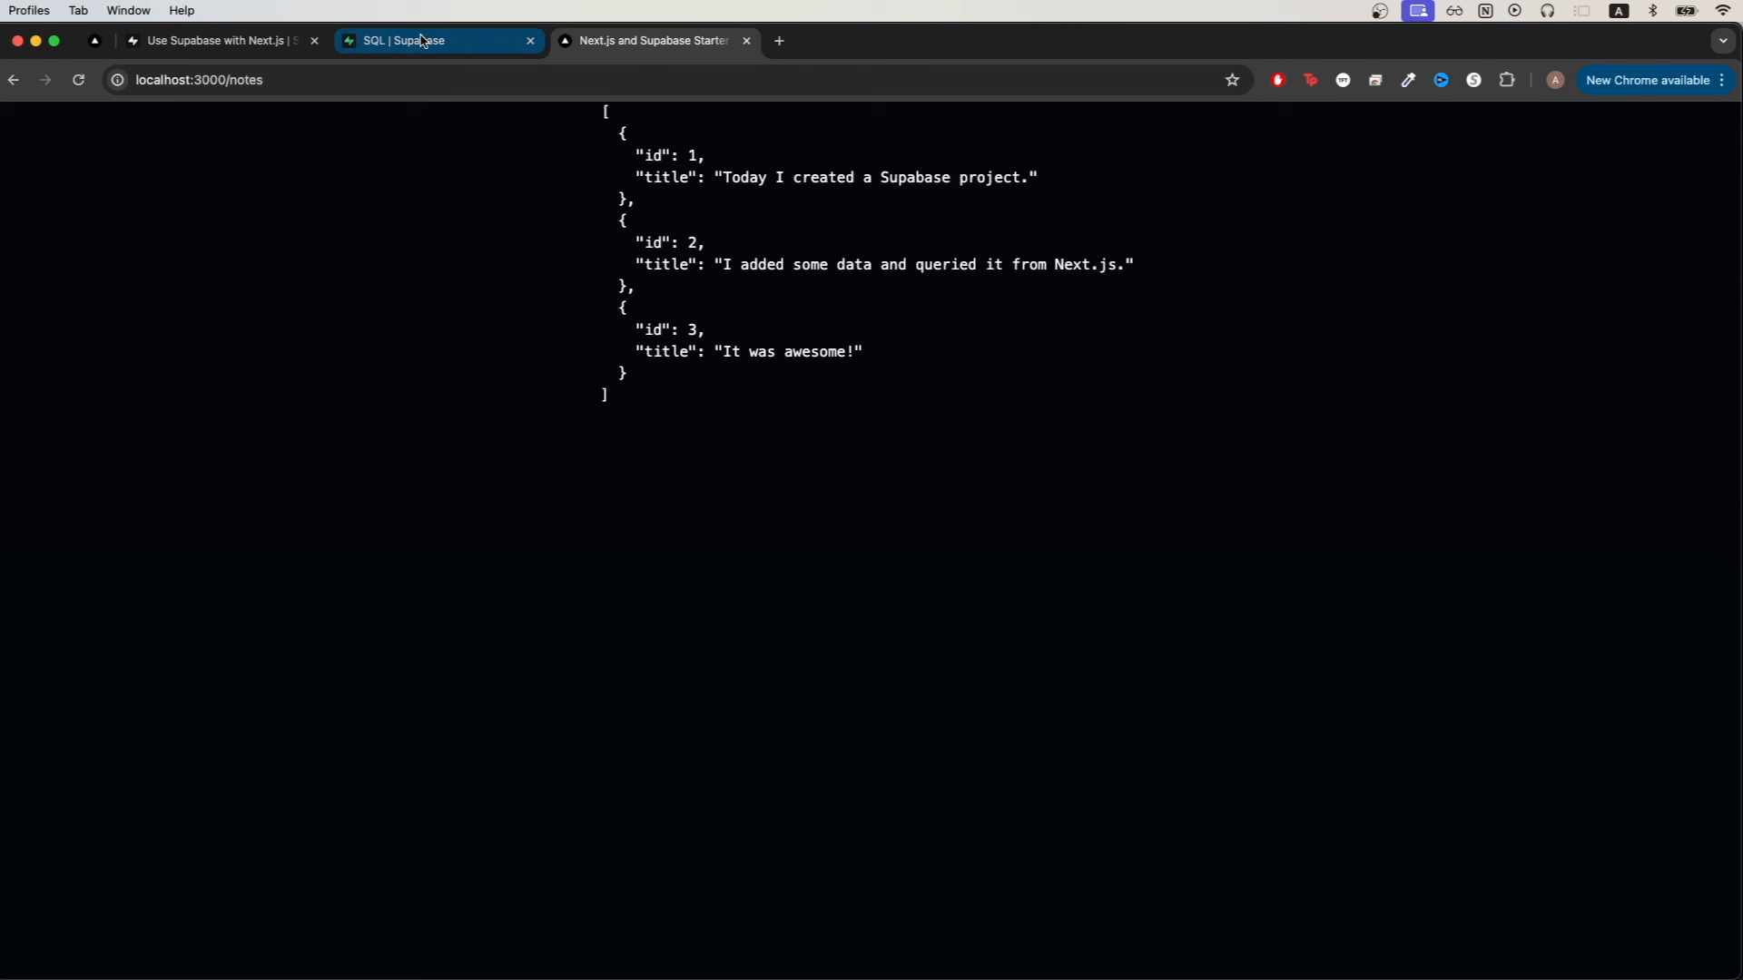
- Insert a new row titled test2 into the notes table via Table Editor, then return to the app's notes page
click(425, 40)
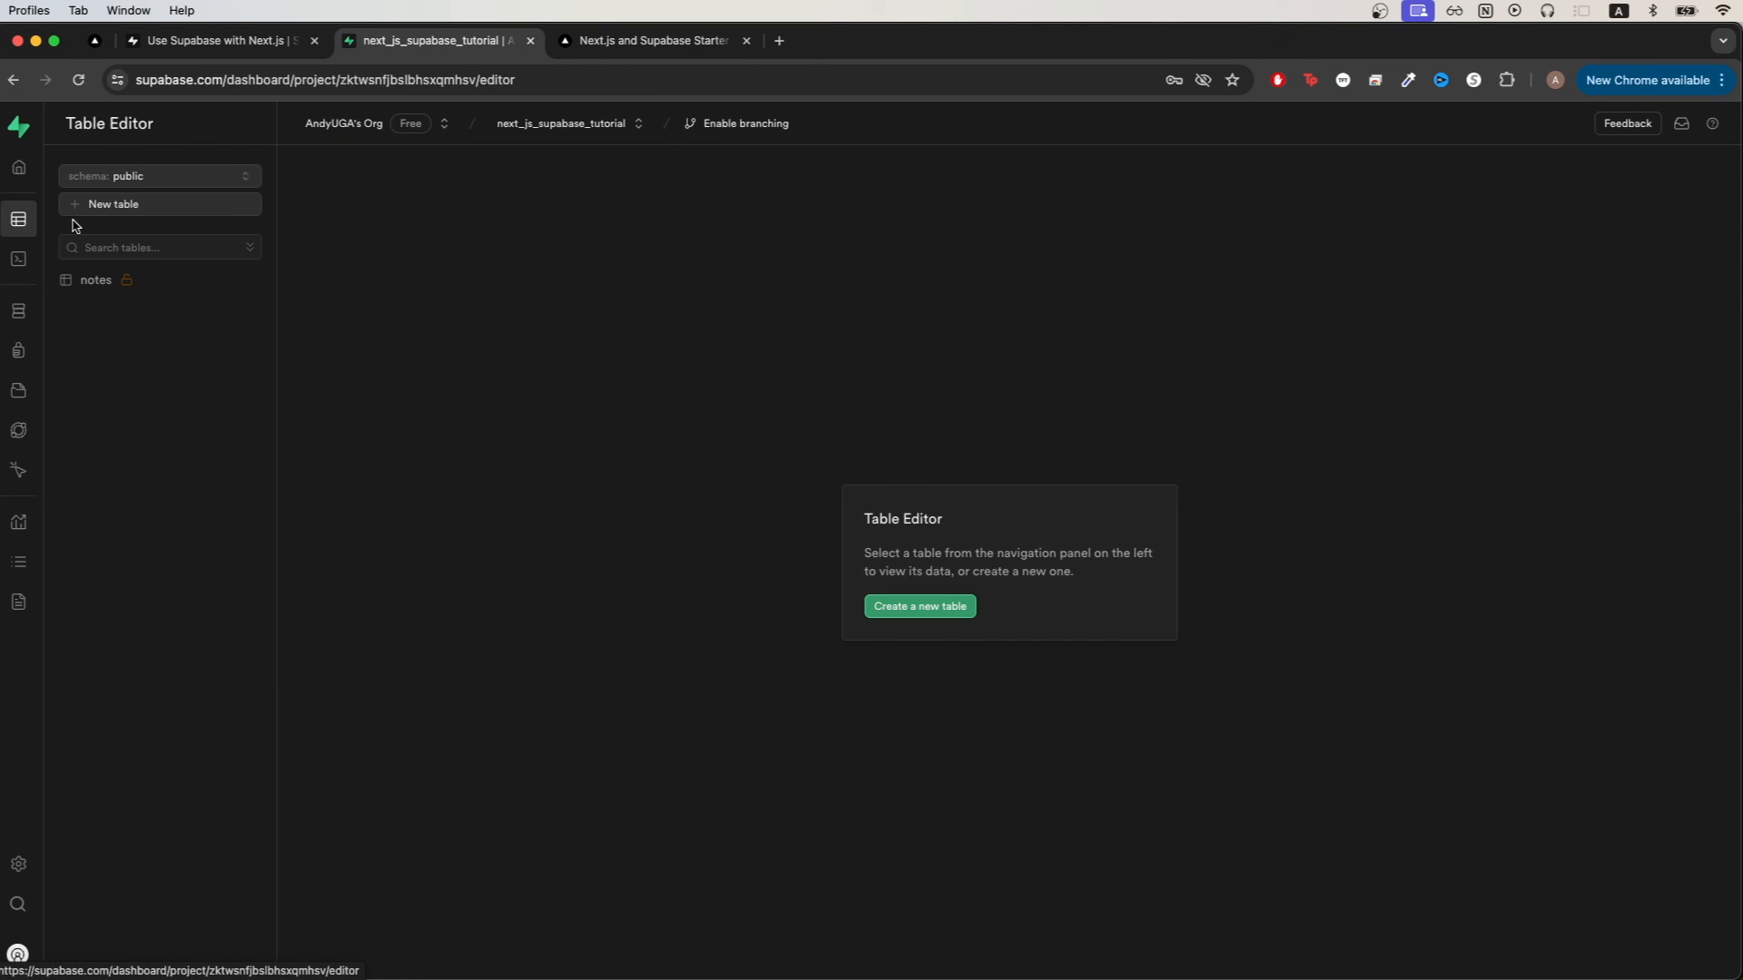
click(94, 280)
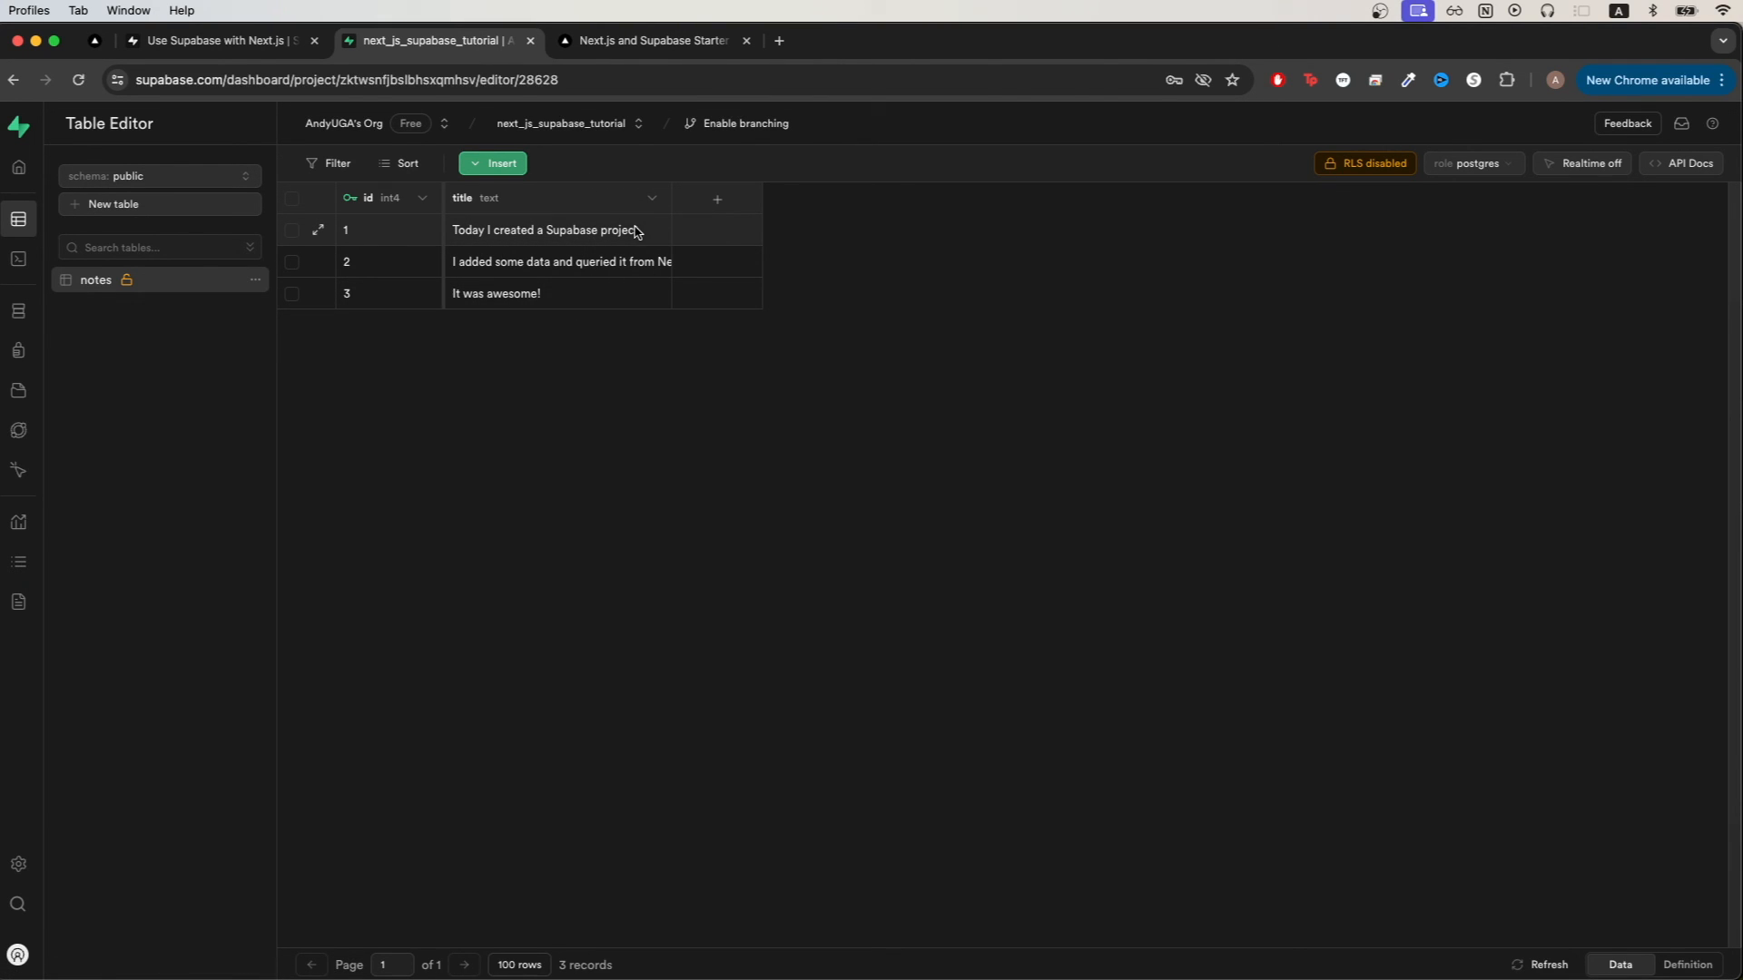
click(492, 163)
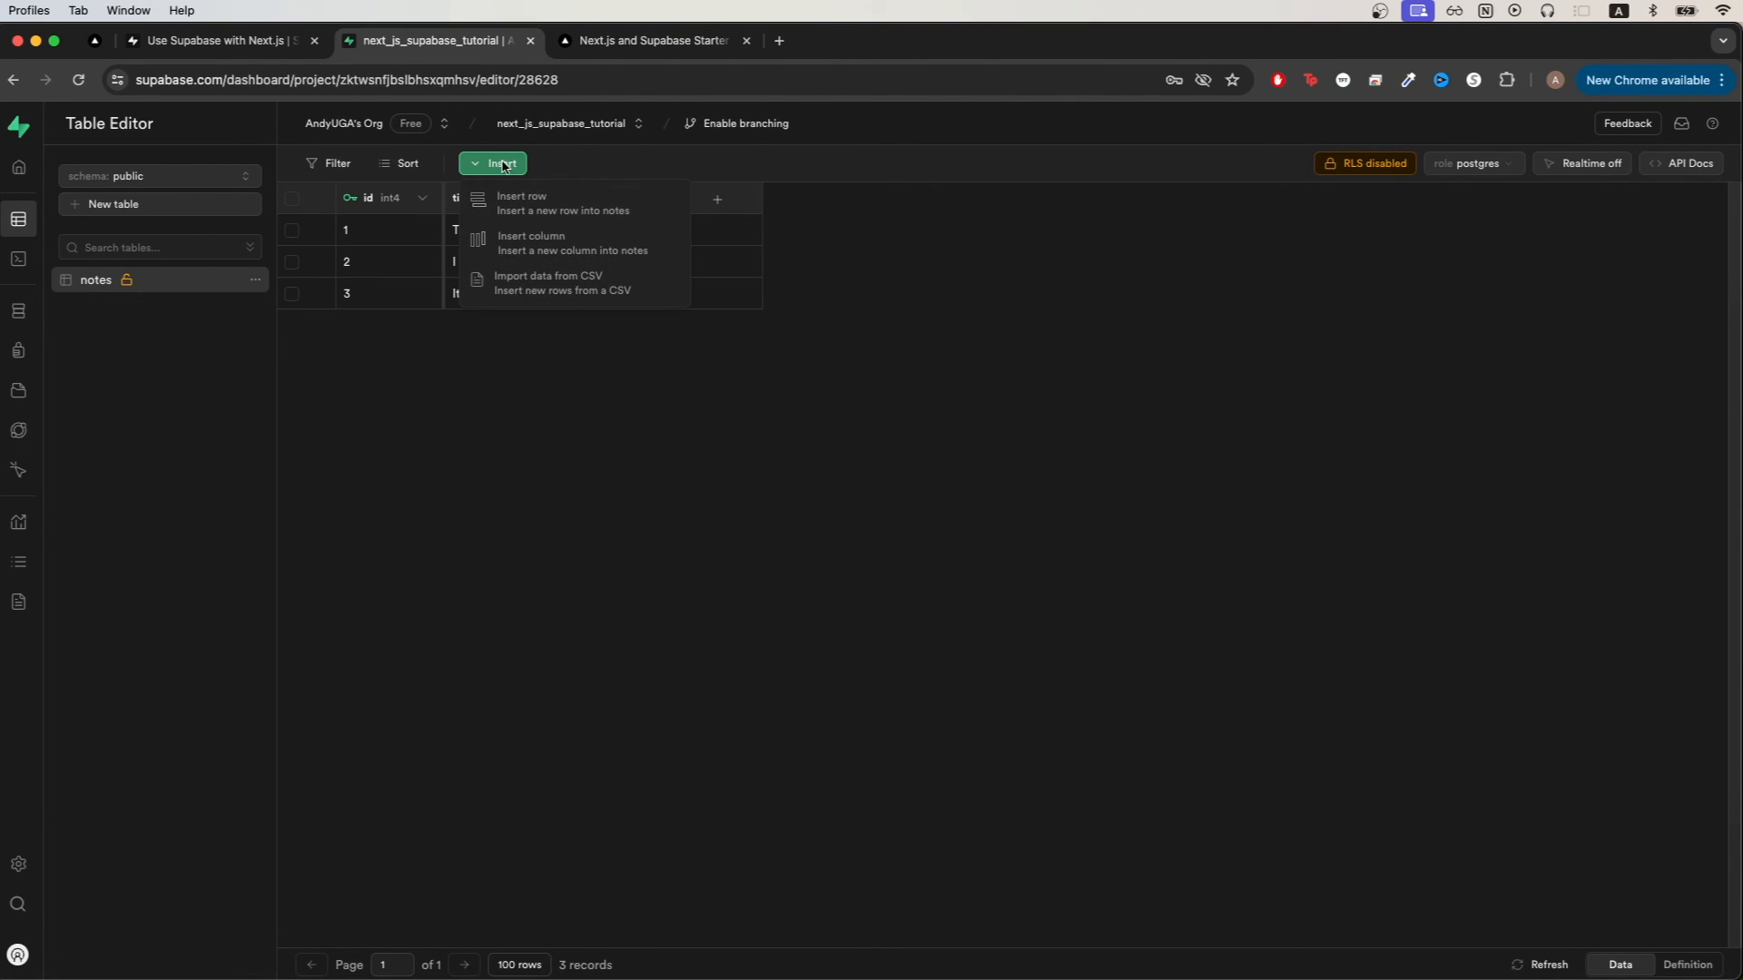
click(521, 196)
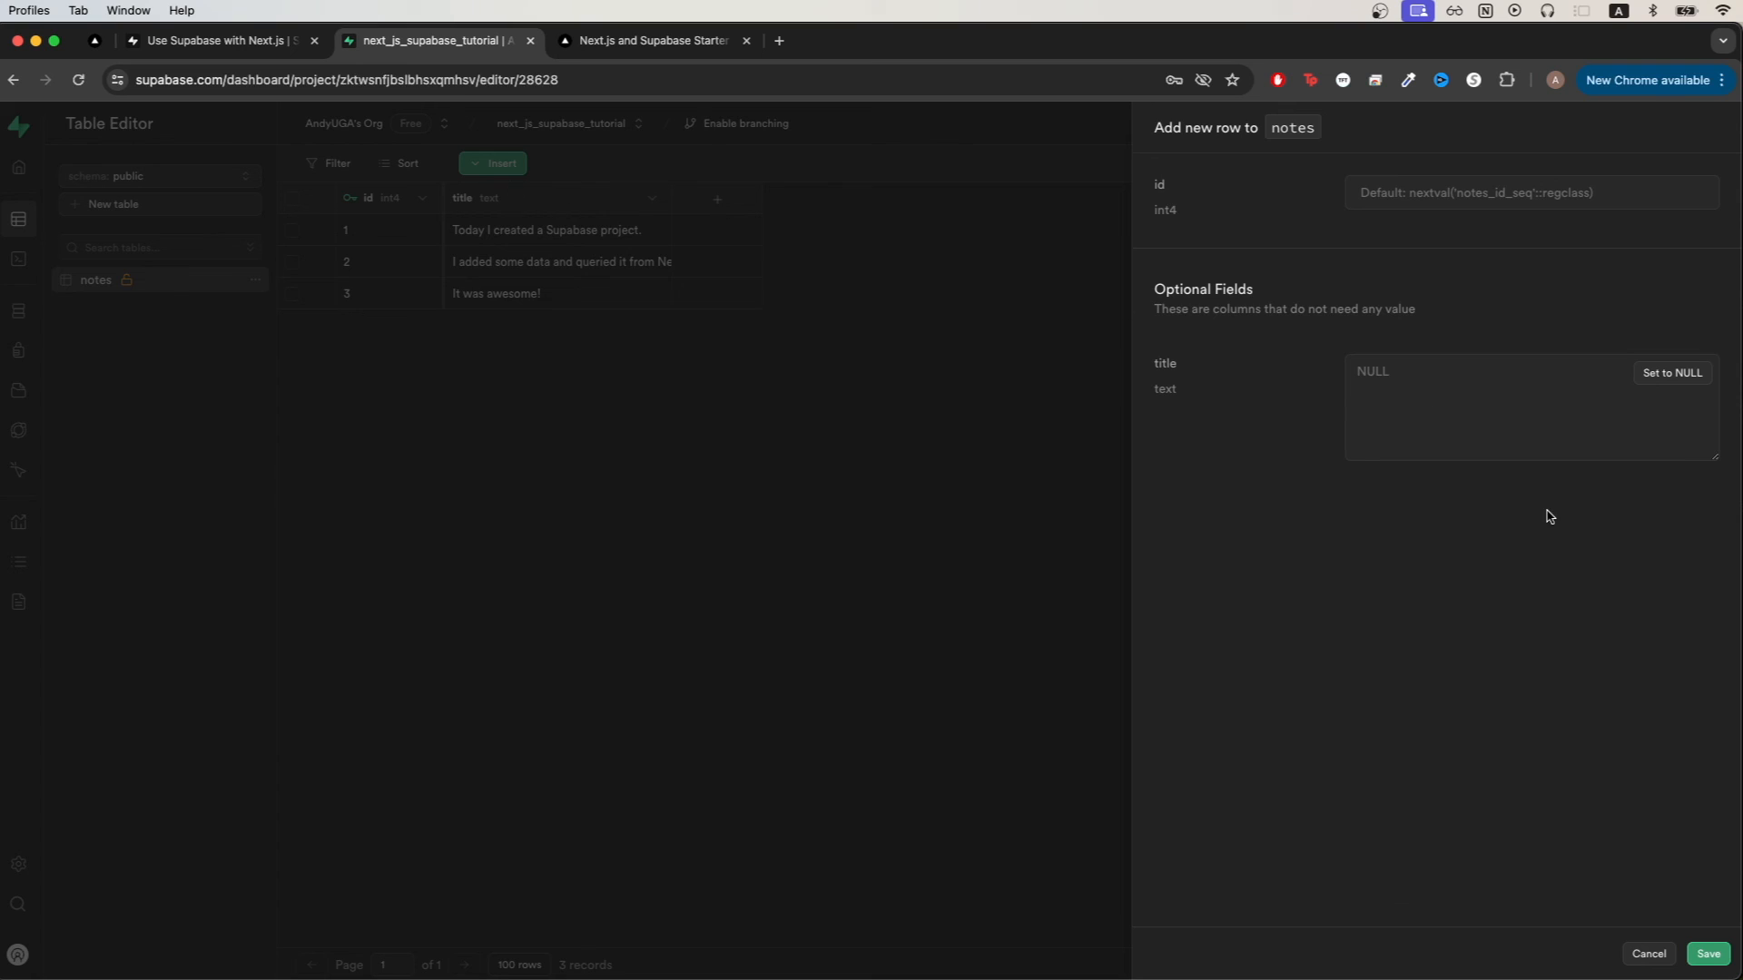
text(test2)
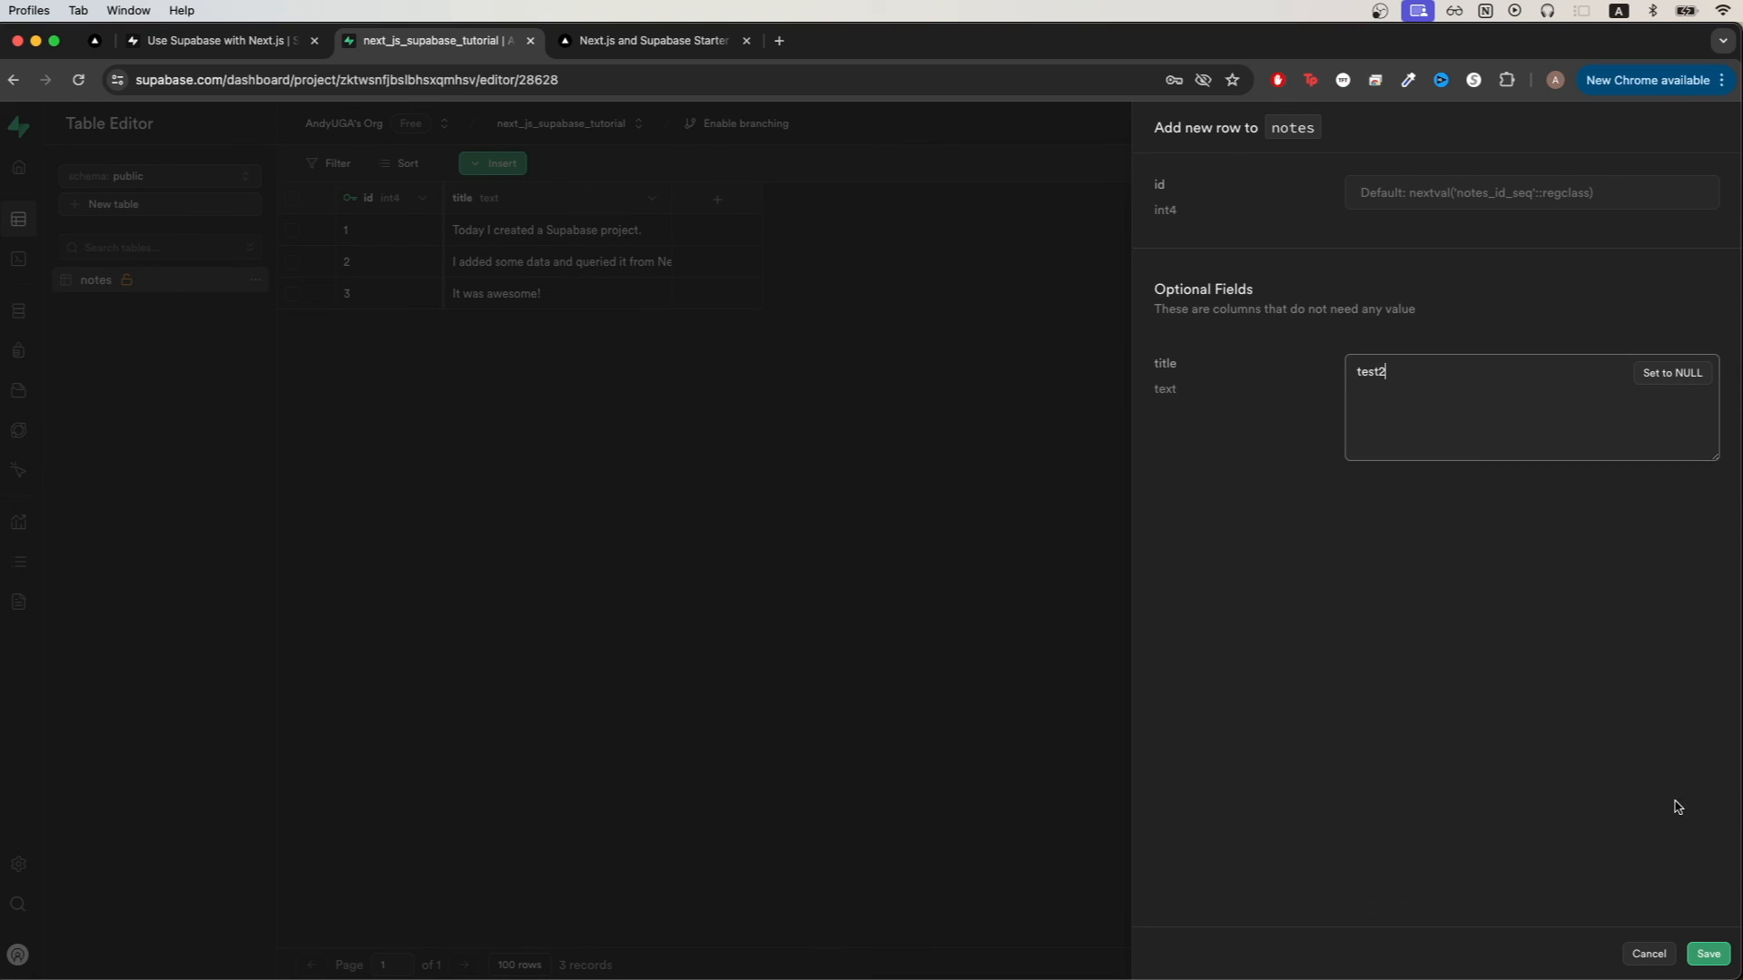
click(1709, 955)
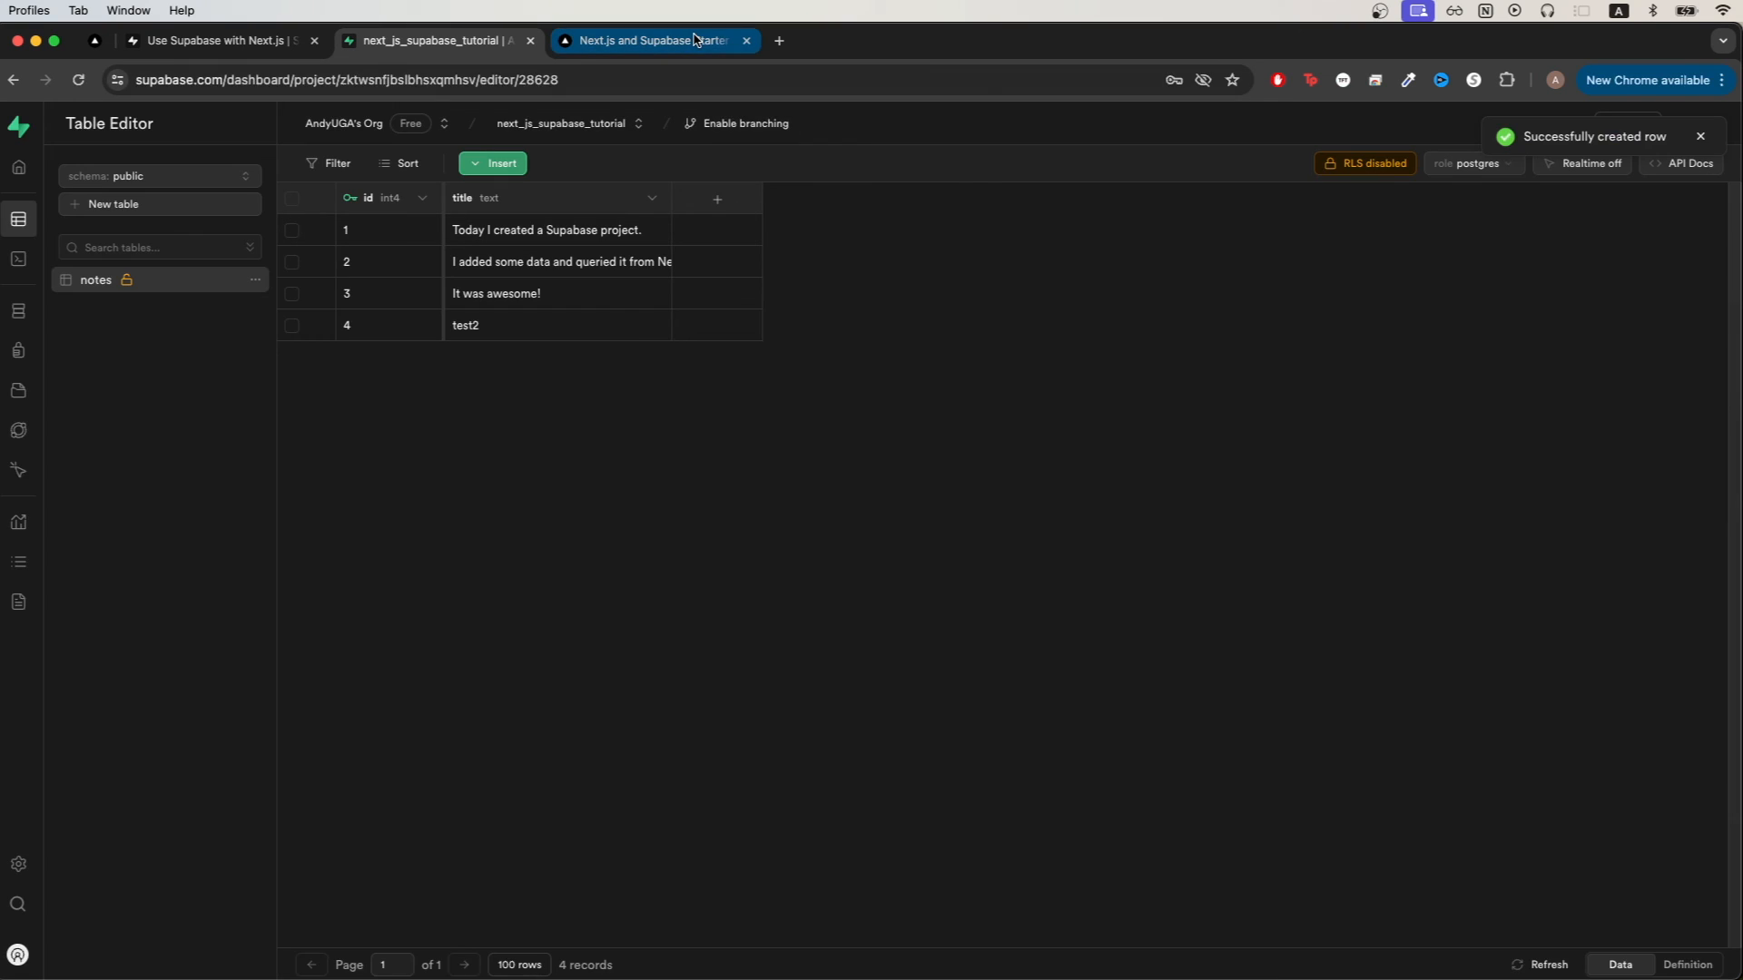
click(654, 40)
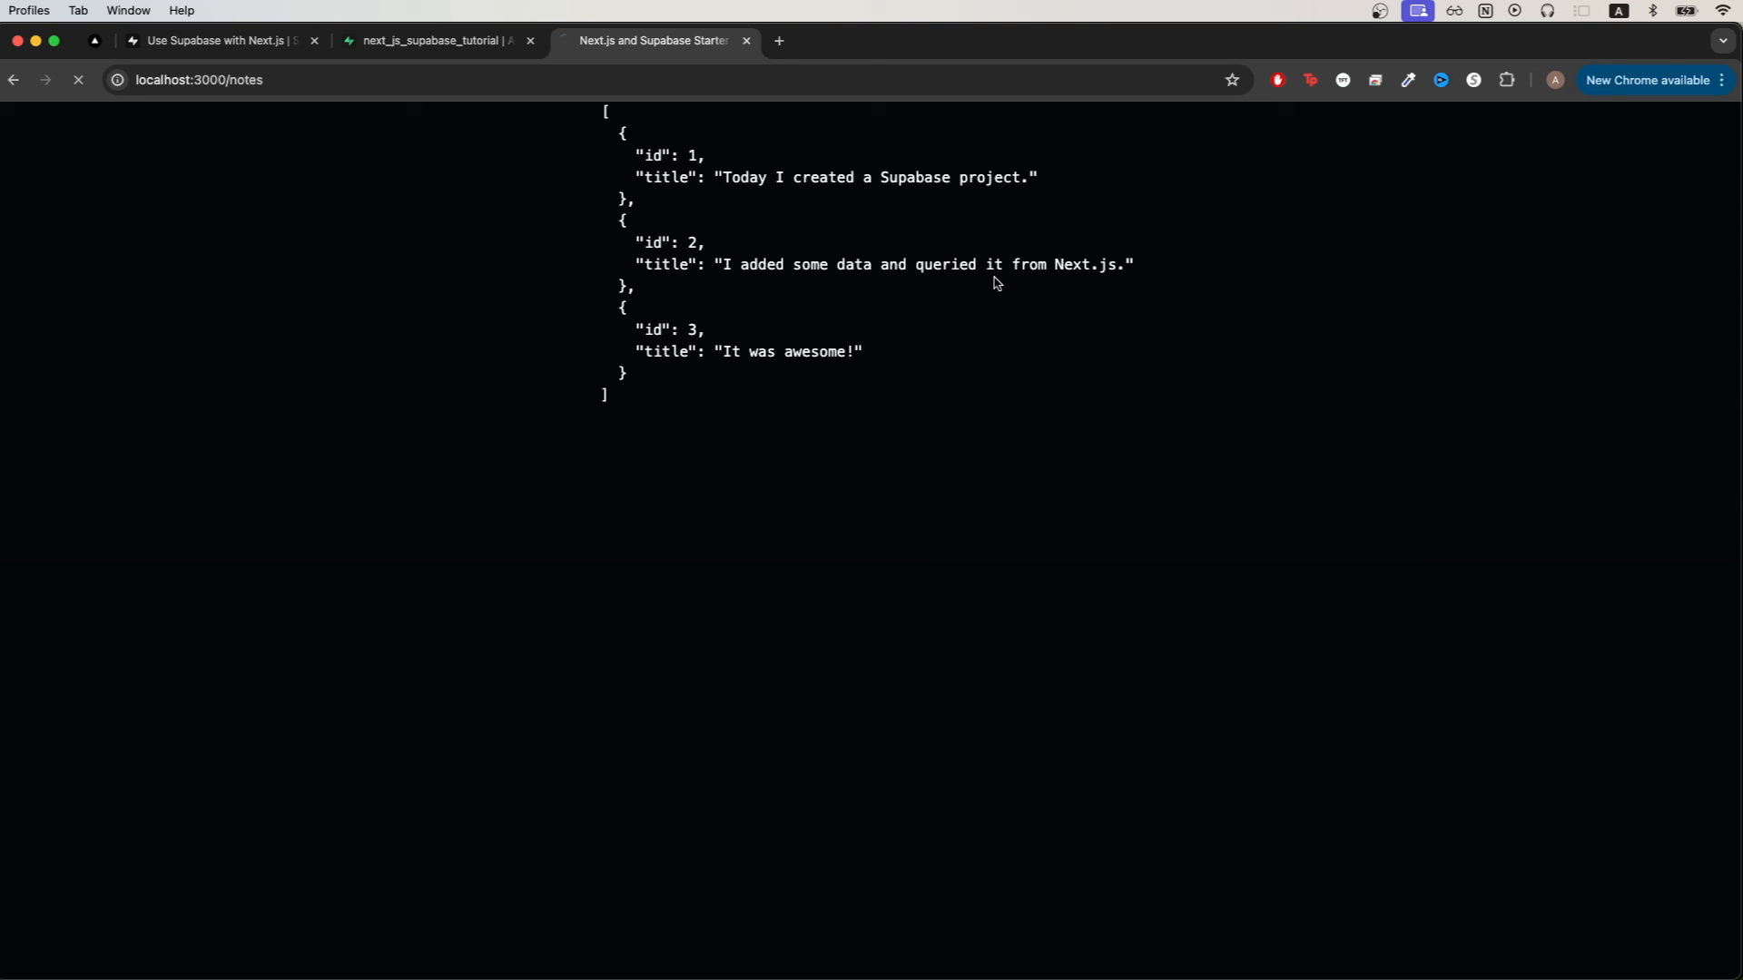